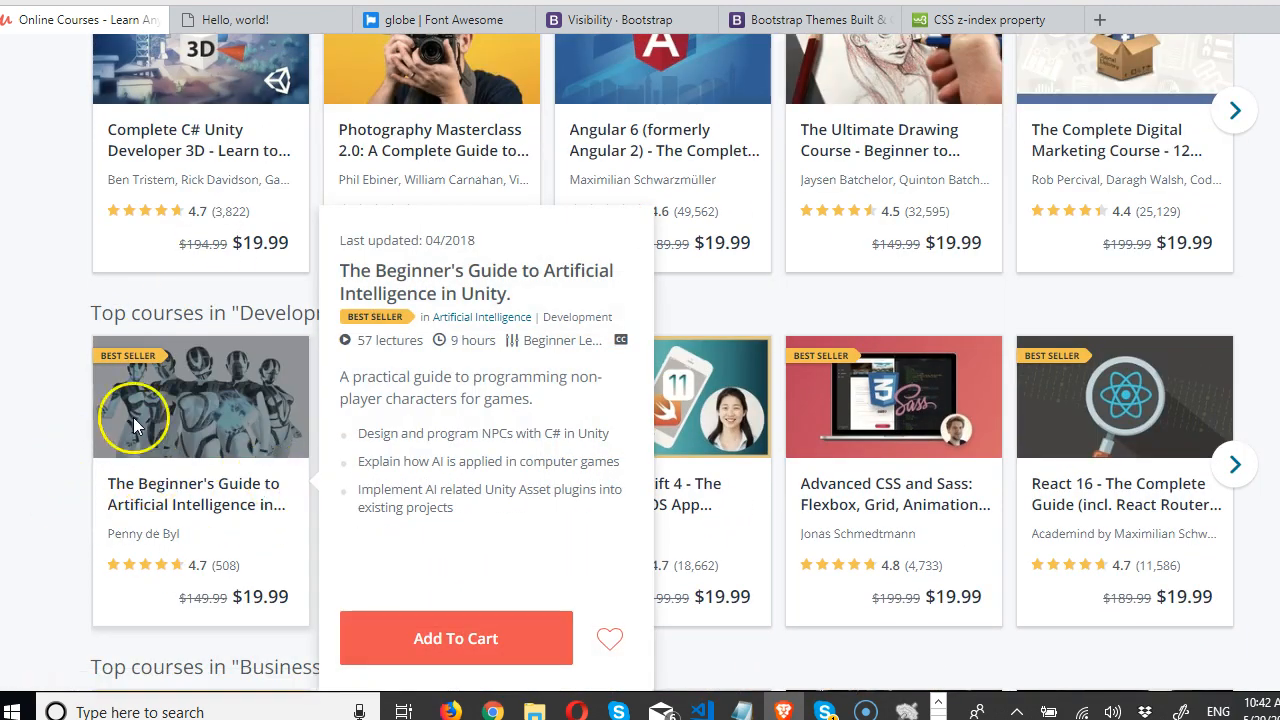
pyautogui.moveTo(387, 242)
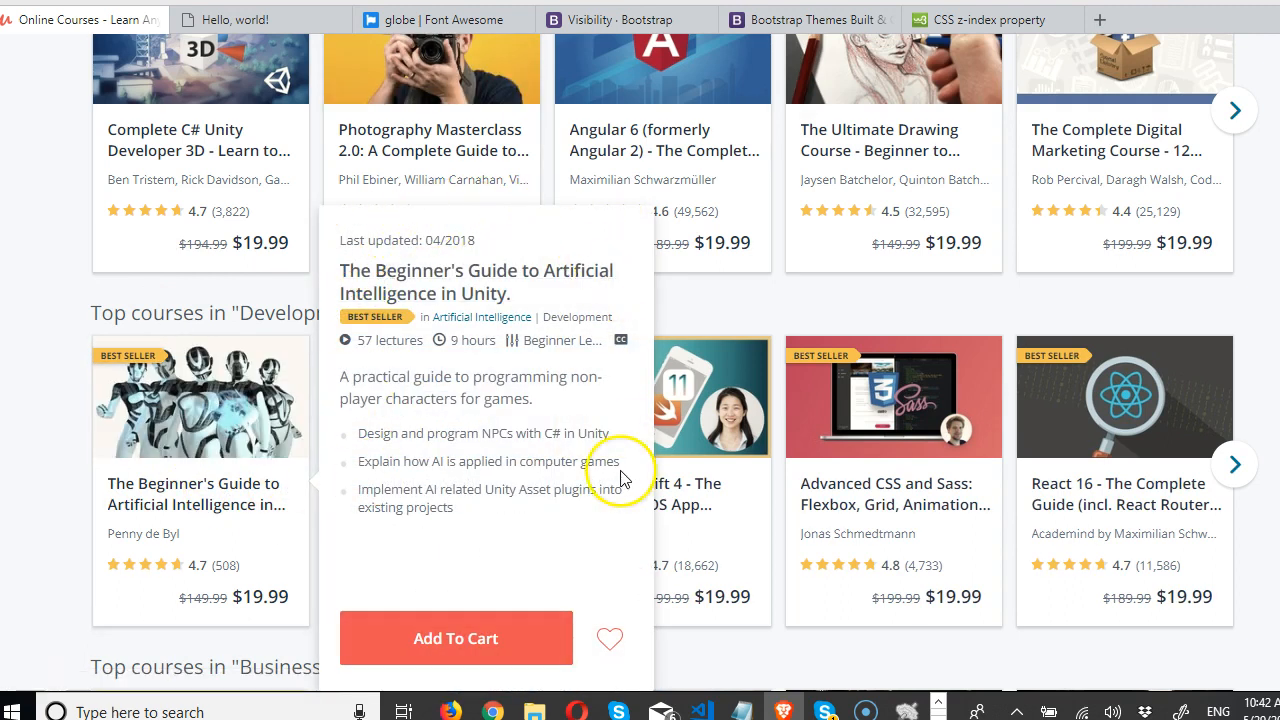
pyautogui.moveTo(325, 485)
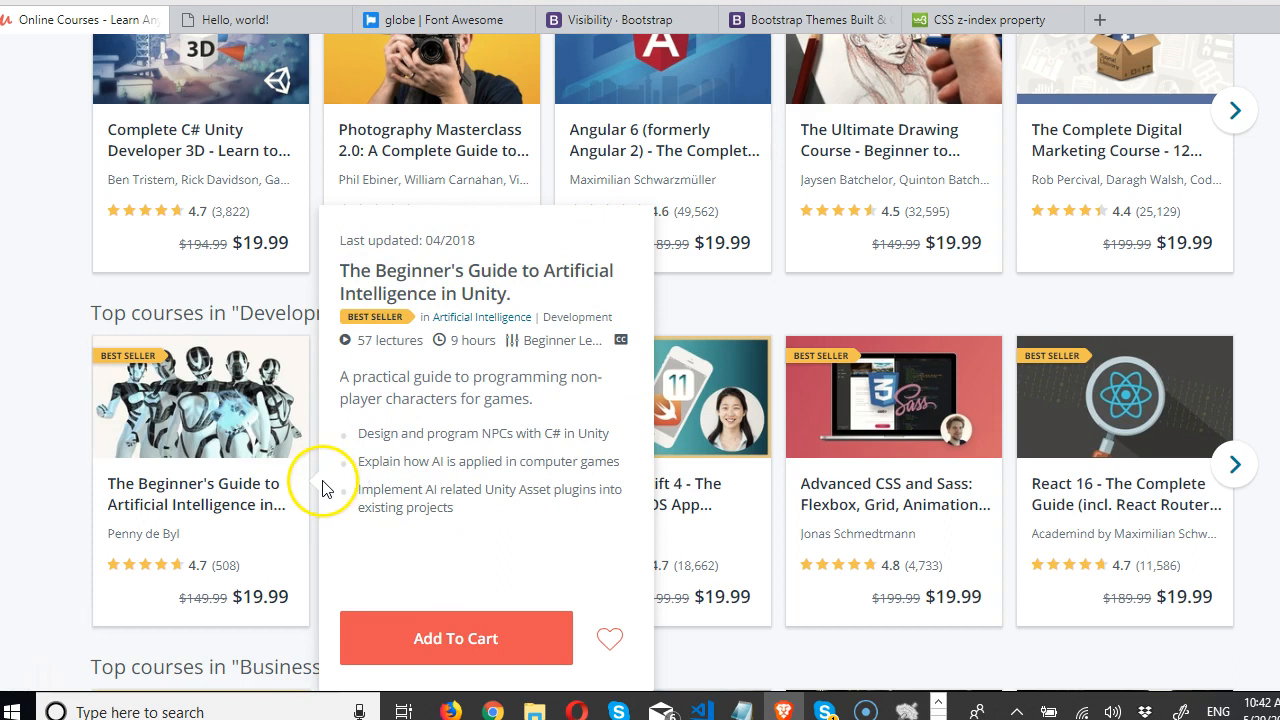
pyautogui.moveTo(373, 520)
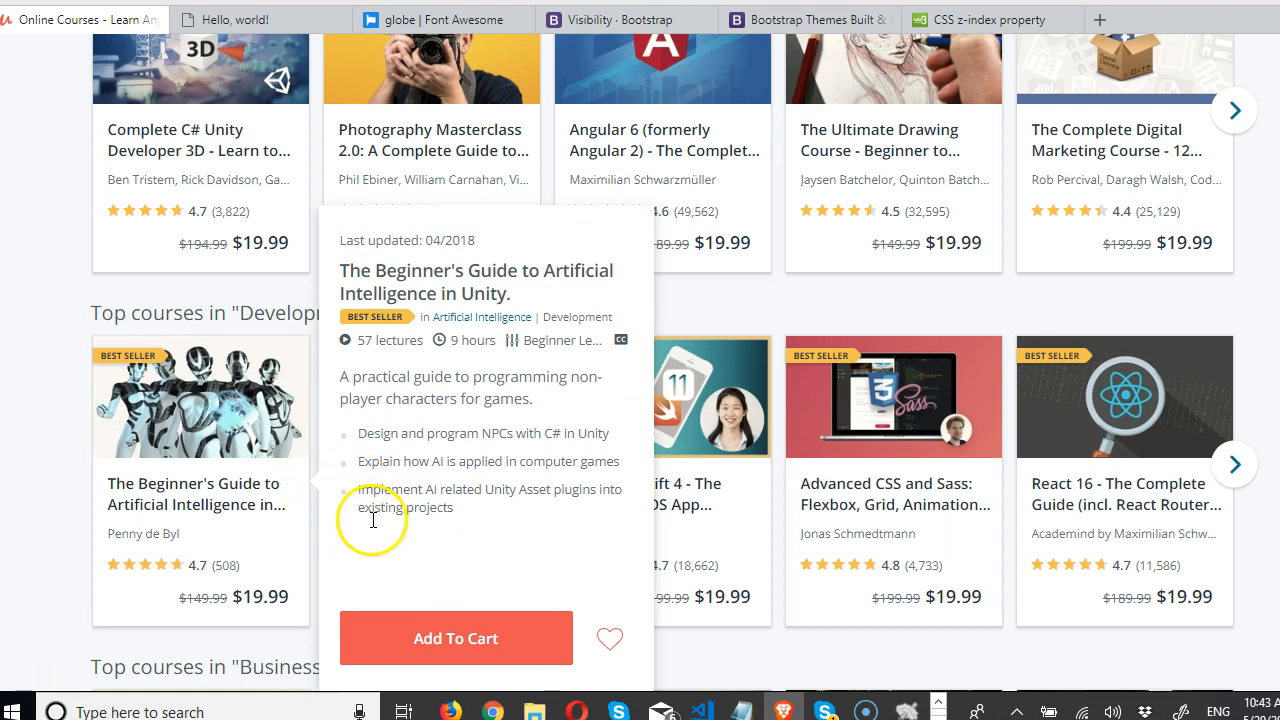
pyautogui.moveTo(490, 527)
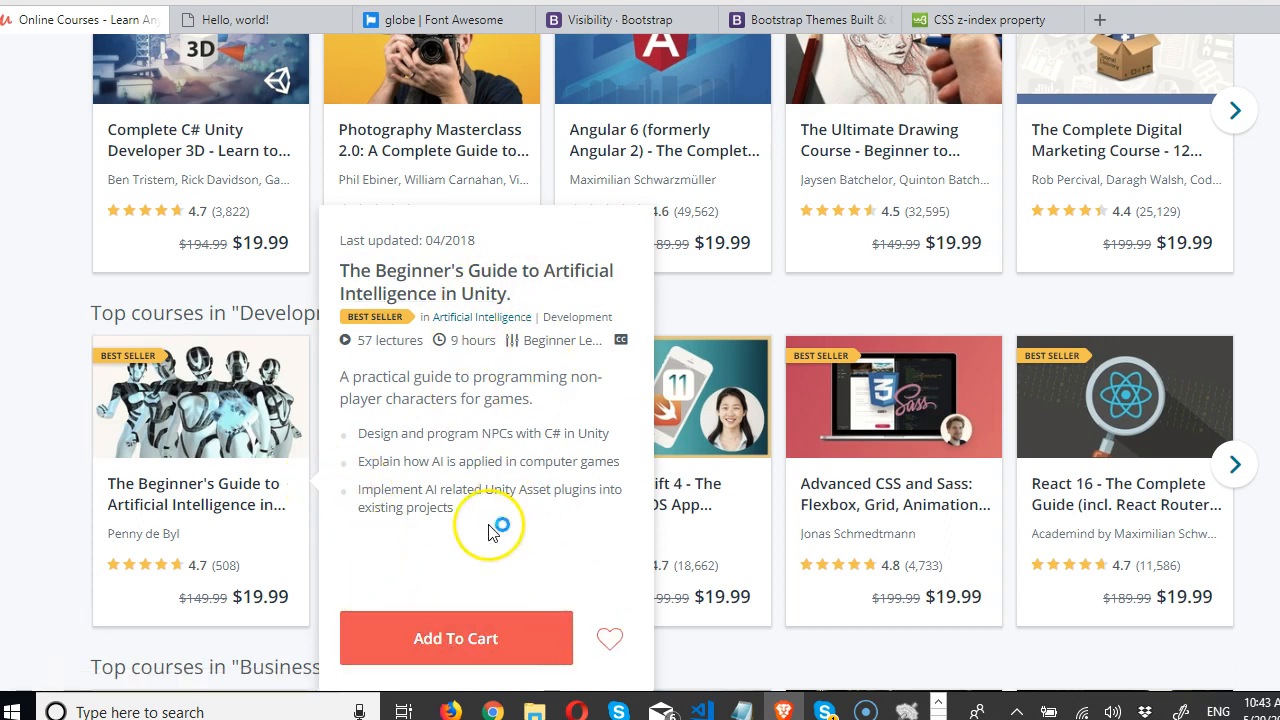
pyautogui.moveTo(248, 353)
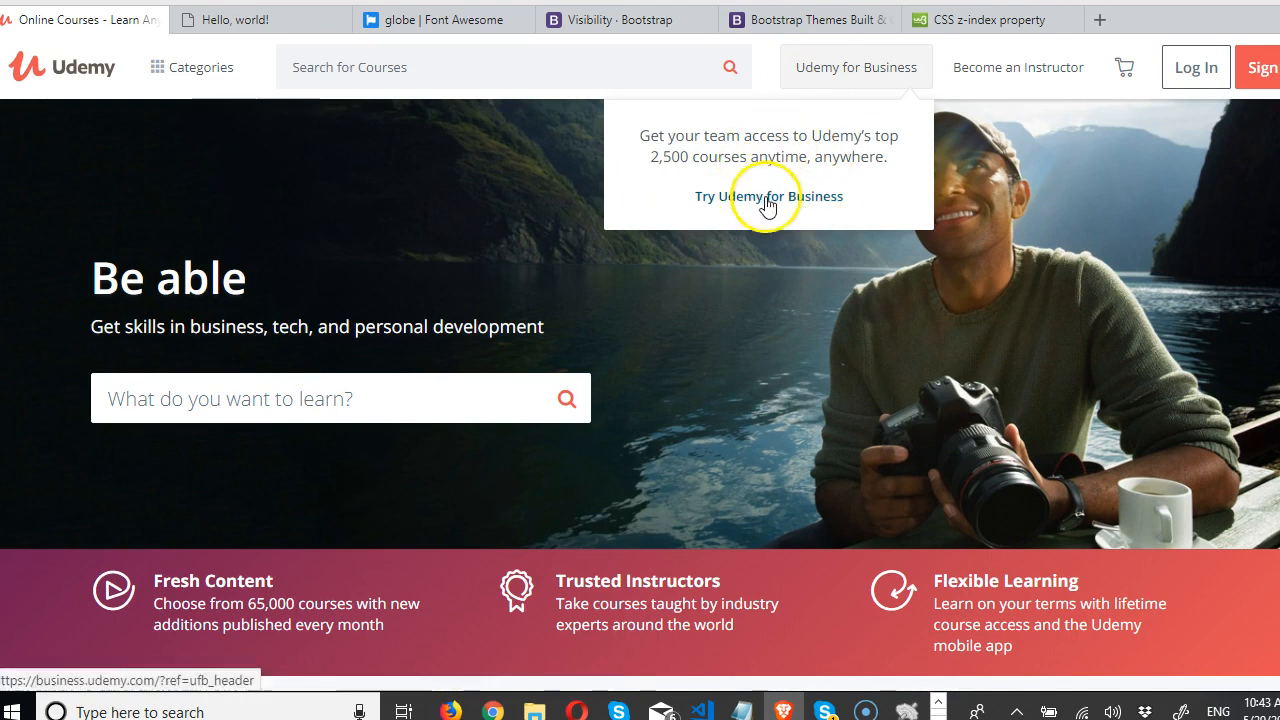
pyautogui.moveTo(1017, 67)
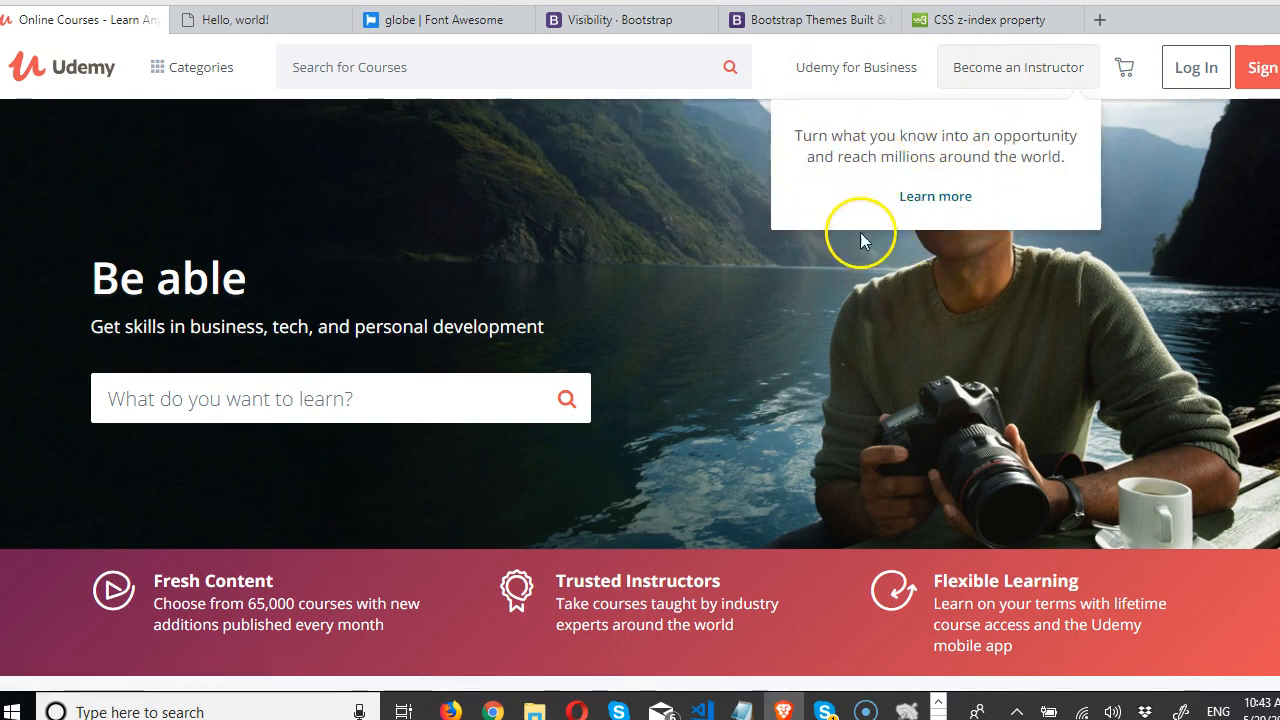
pyautogui.moveTo(793, 360)
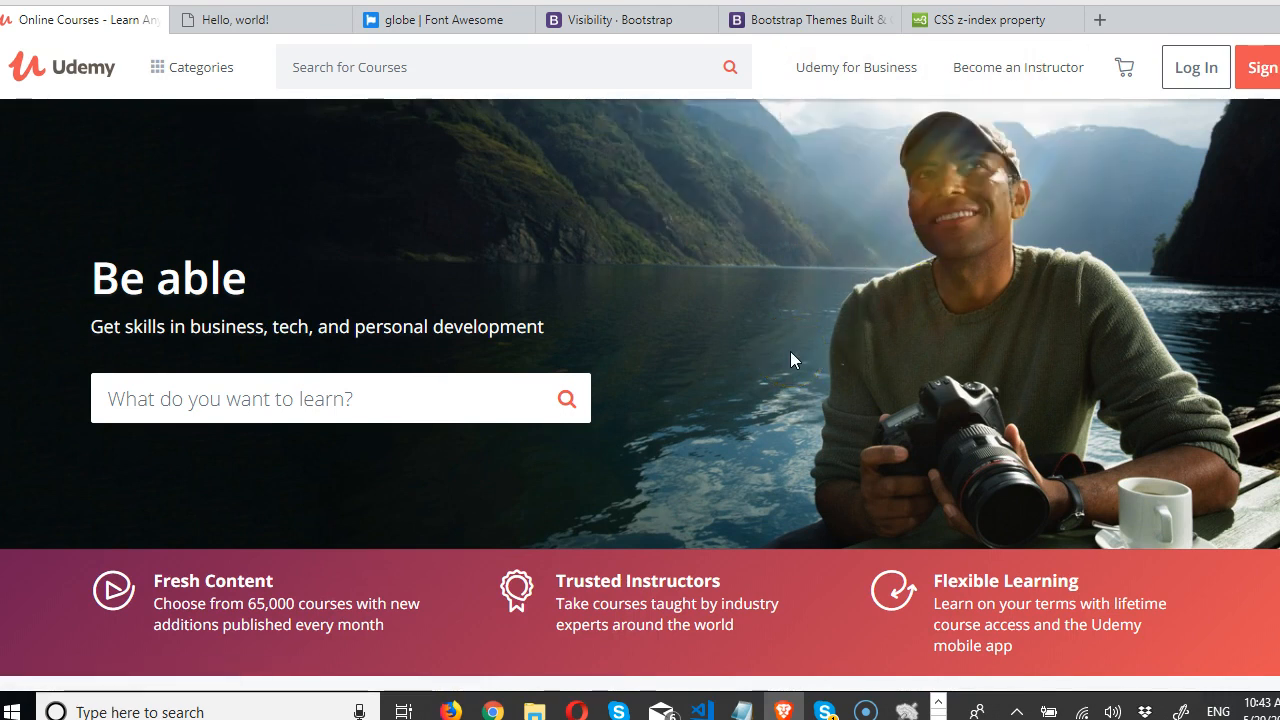
pyautogui.moveTo(856, 67)
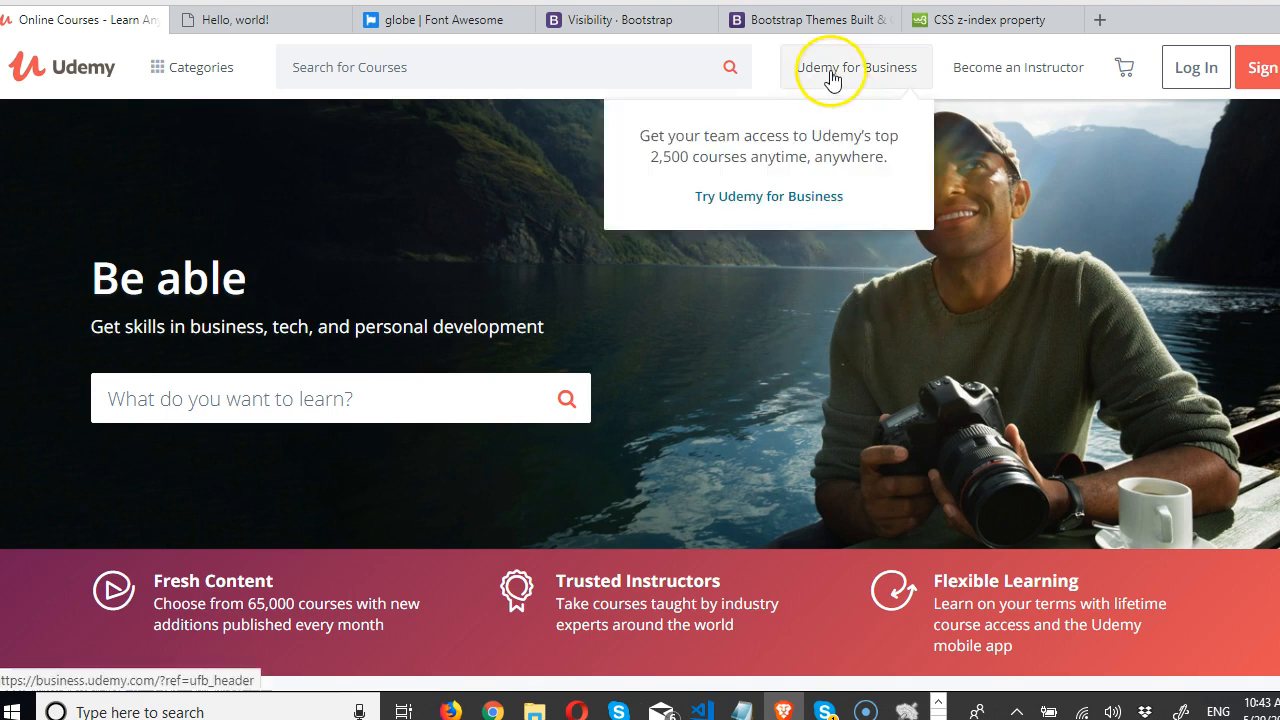
pyautogui.moveTo(935, 250)
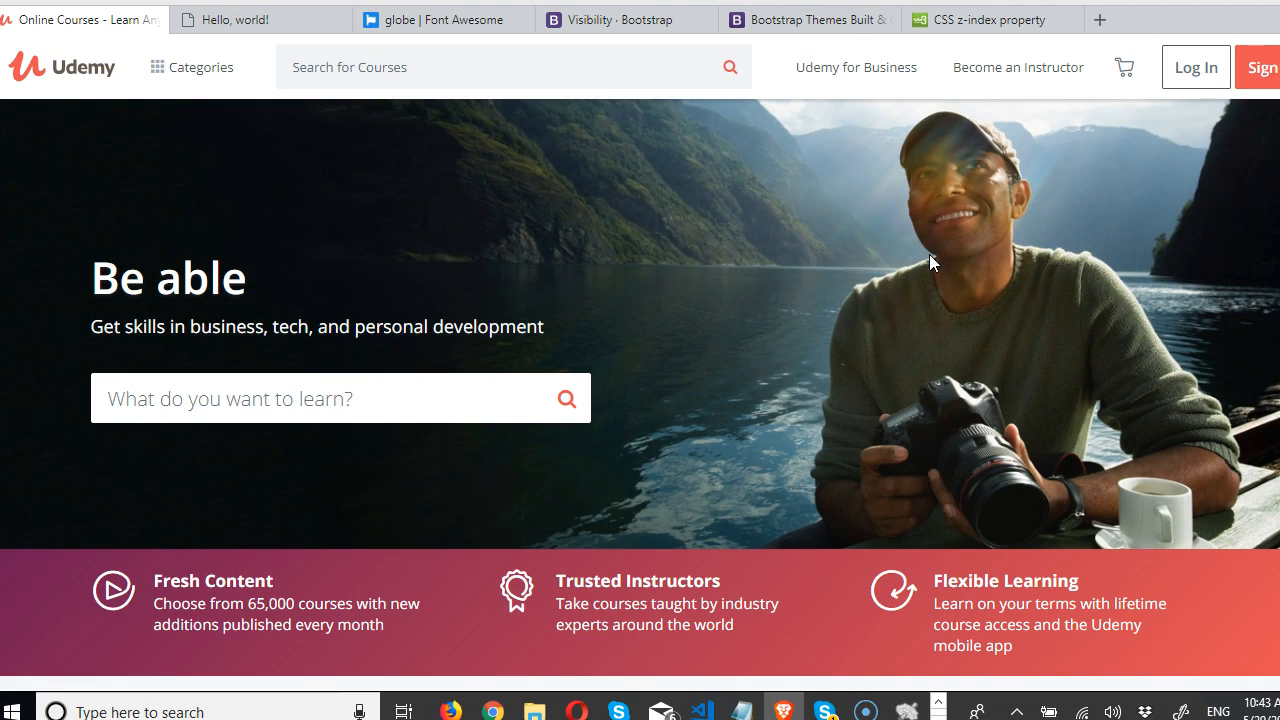
pyautogui.moveTo(856, 67)
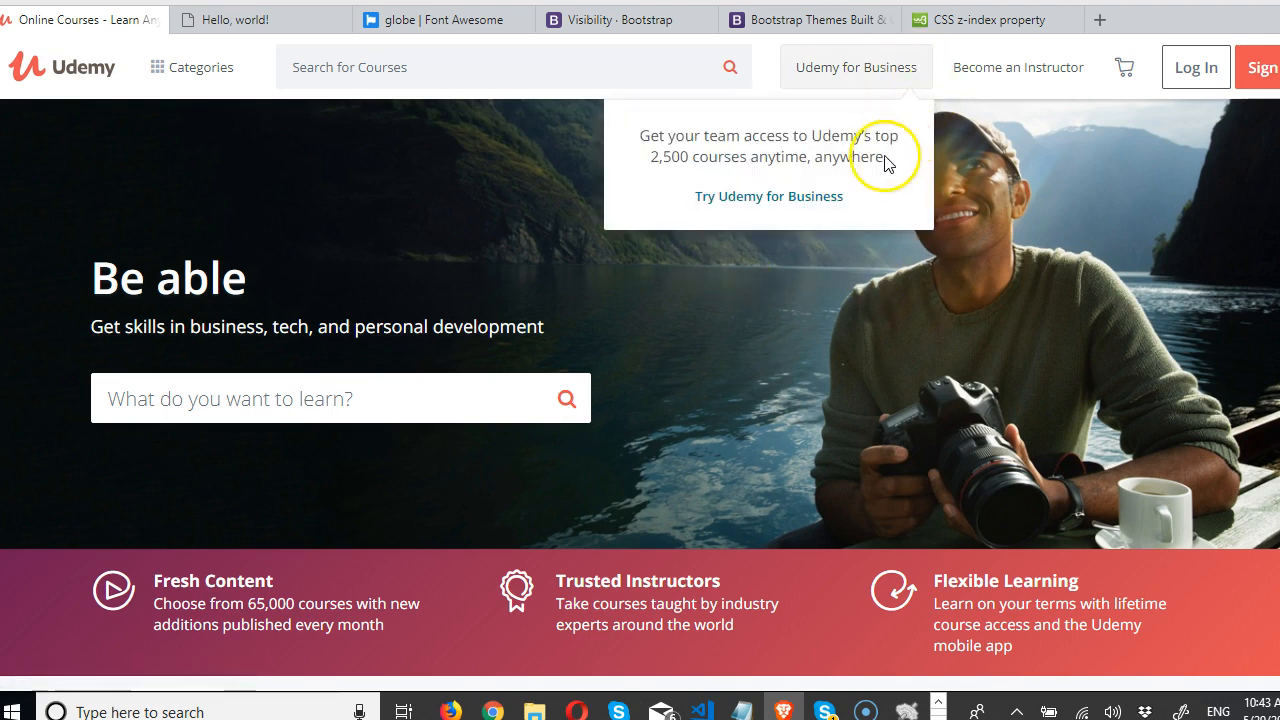
pyautogui.moveTo(1018, 67)
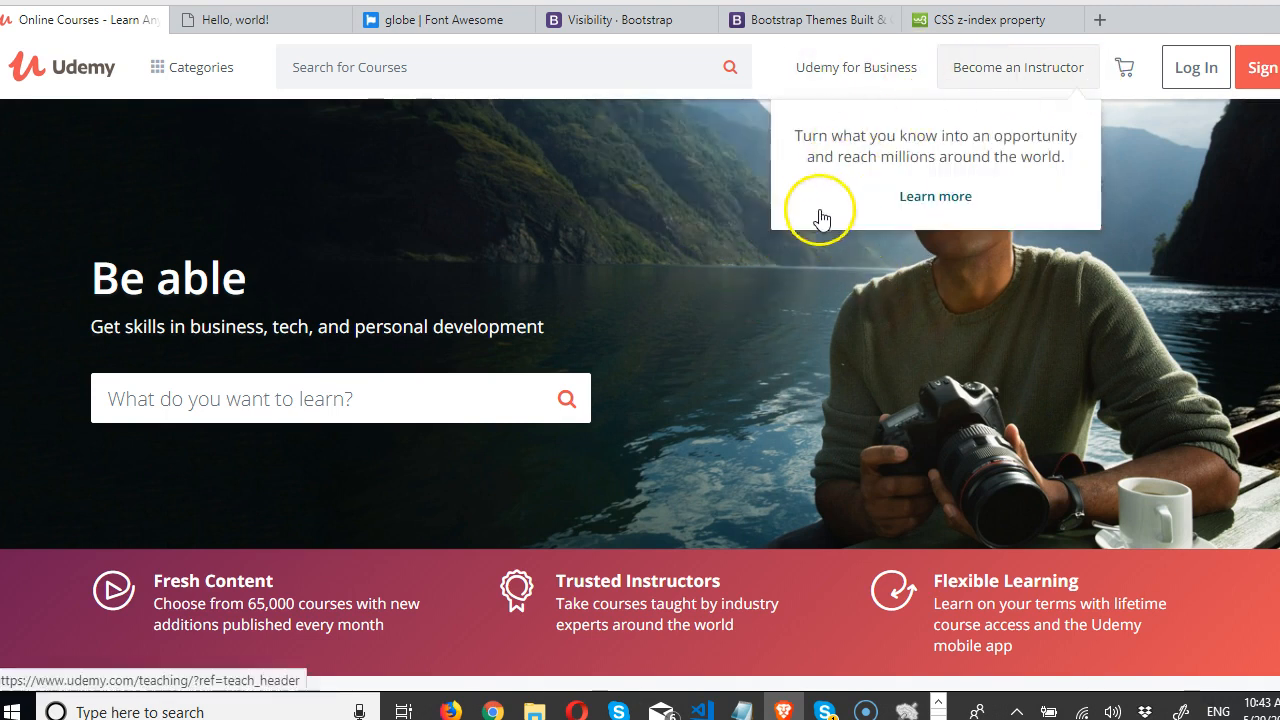
pyautogui.moveTo(970, 223)
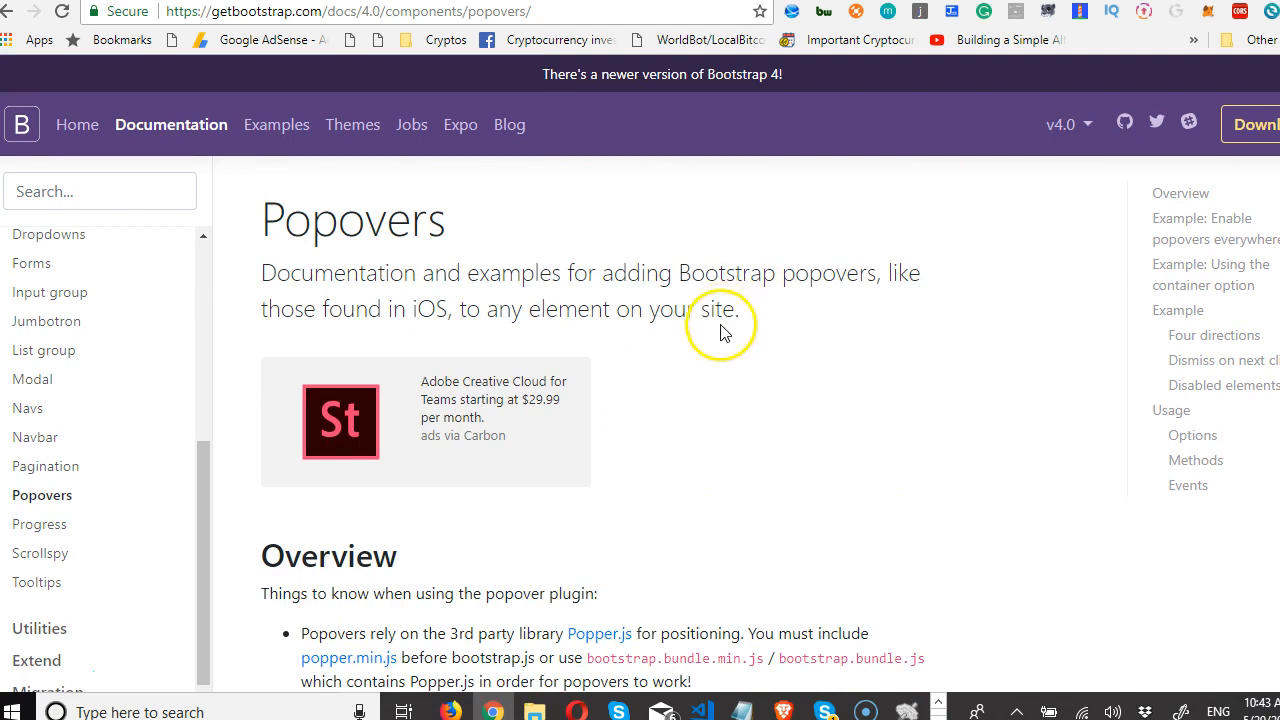
# Scroll the Popovers page to 'Example' and toggle the red demo button's popover.
pyautogui.scroll(-3)
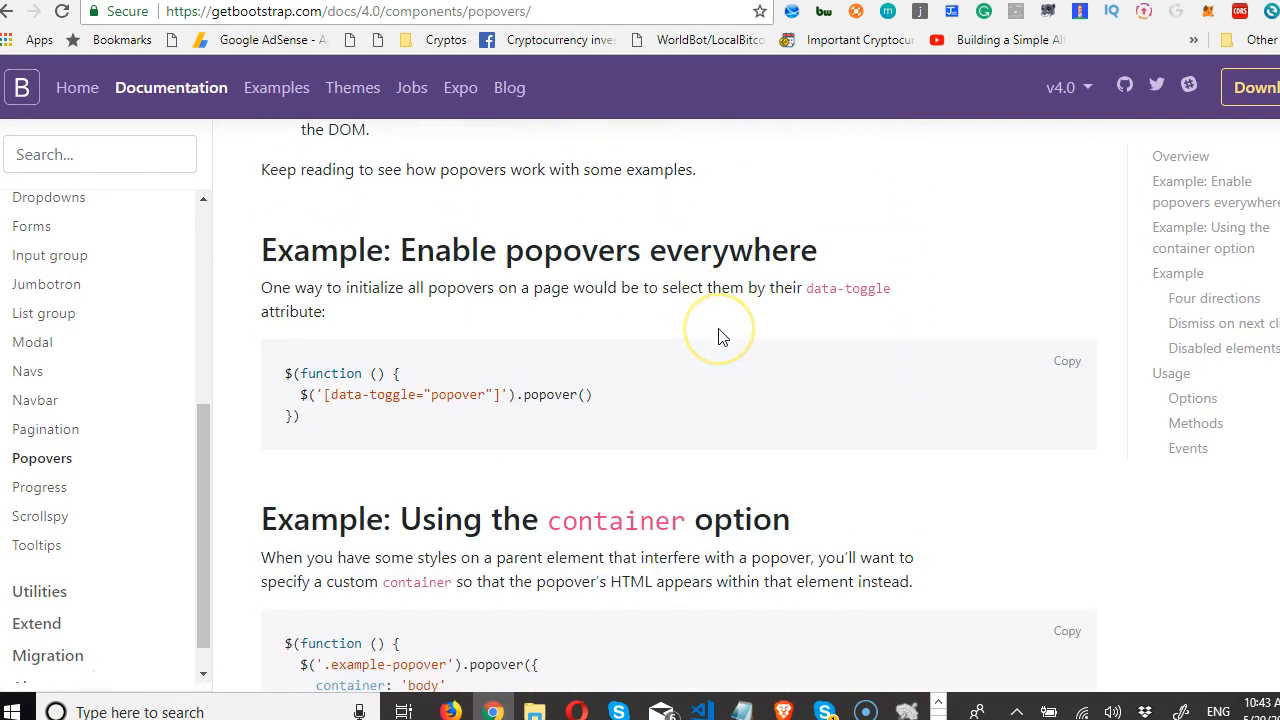
pyautogui.scroll(-3)
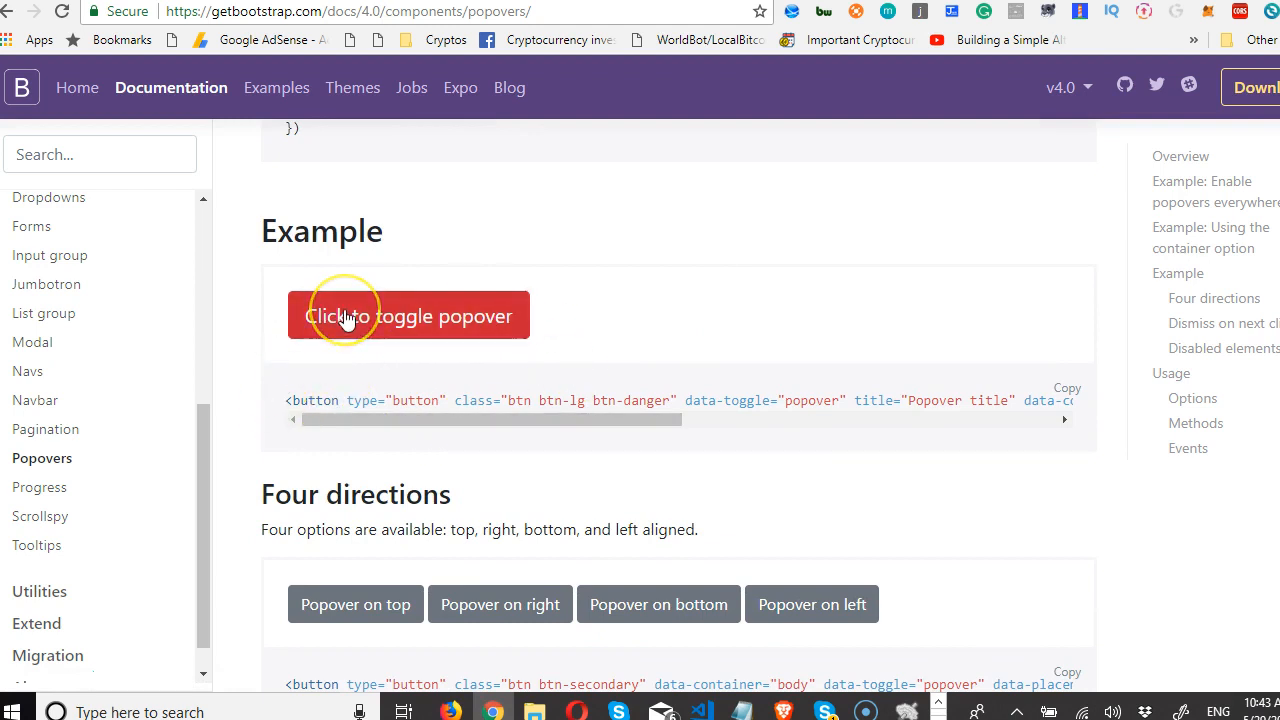
pyautogui.click(408, 315)
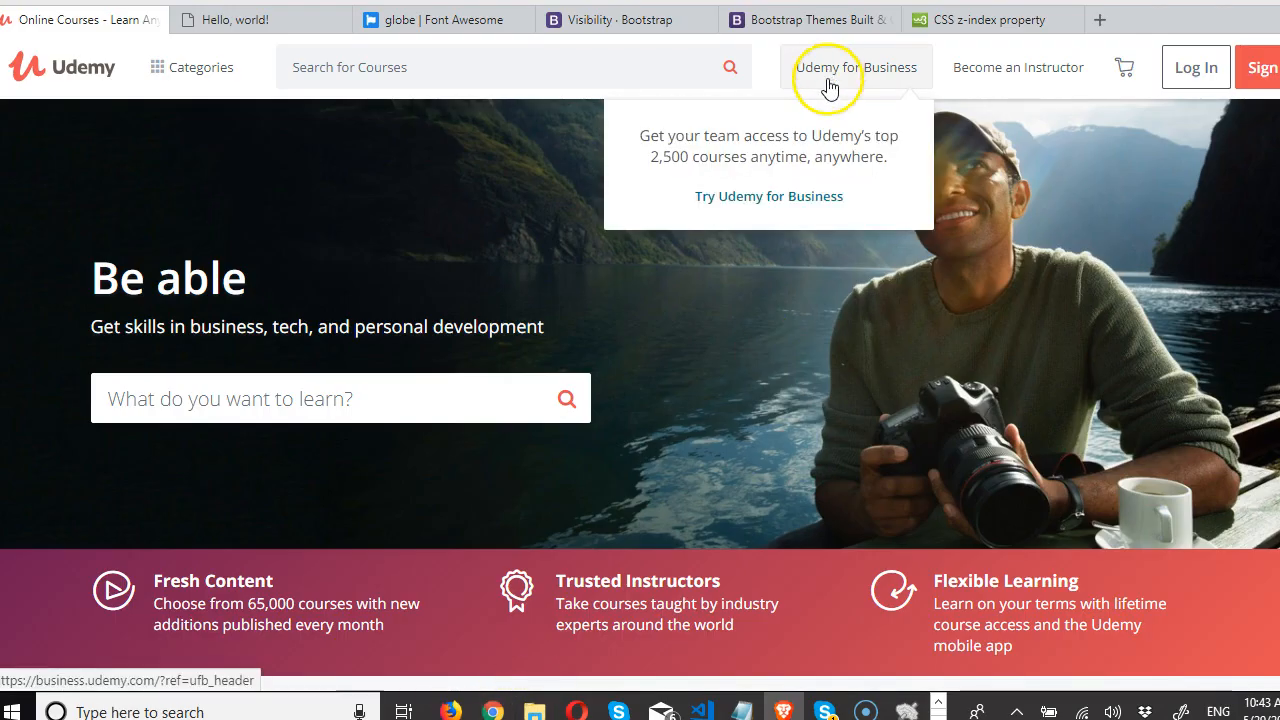
pyautogui.moveTo(918, 145)
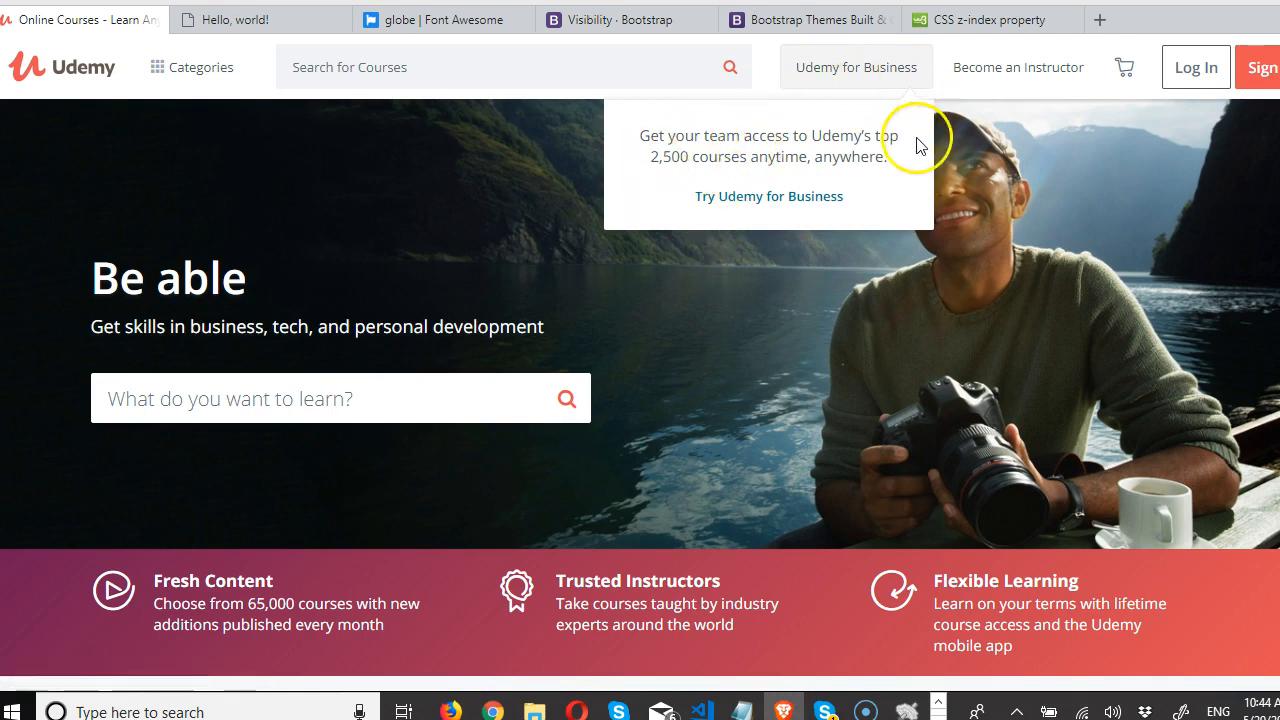
pyautogui.moveTo(163, 80)
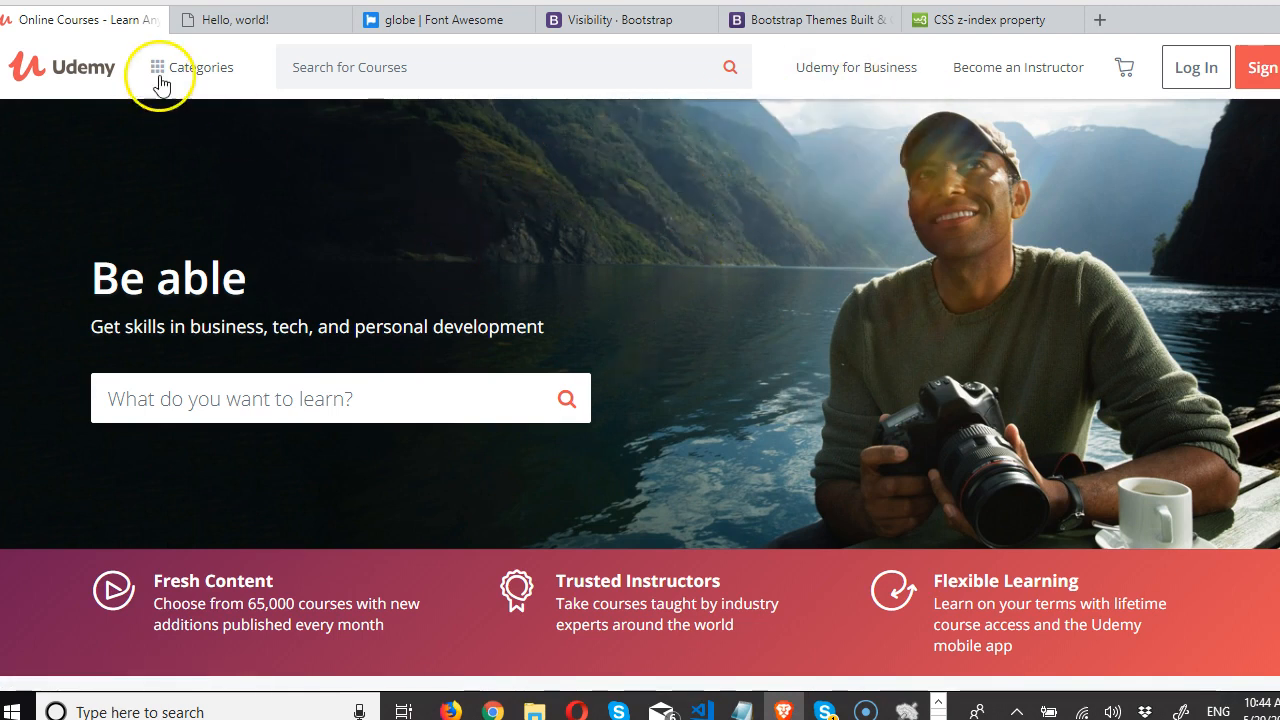
pyautogui.moveTo(856, 67)
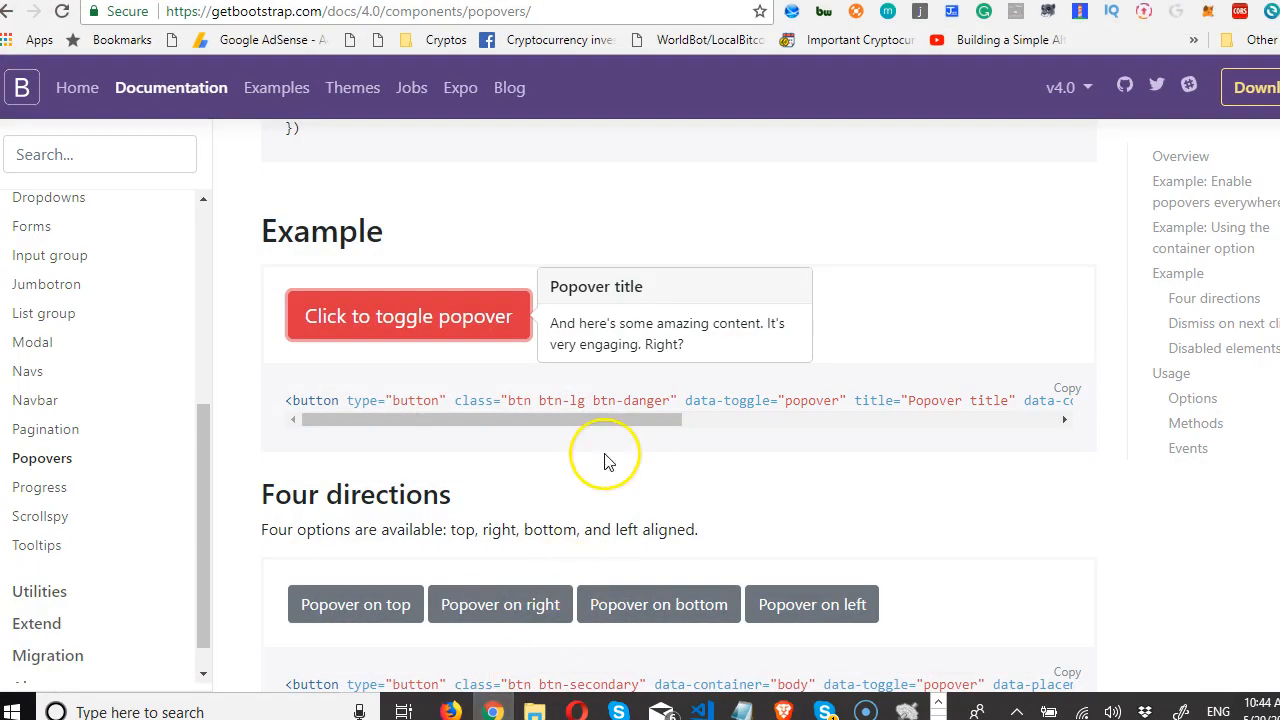
pyautogui.moveTo(583, 443)
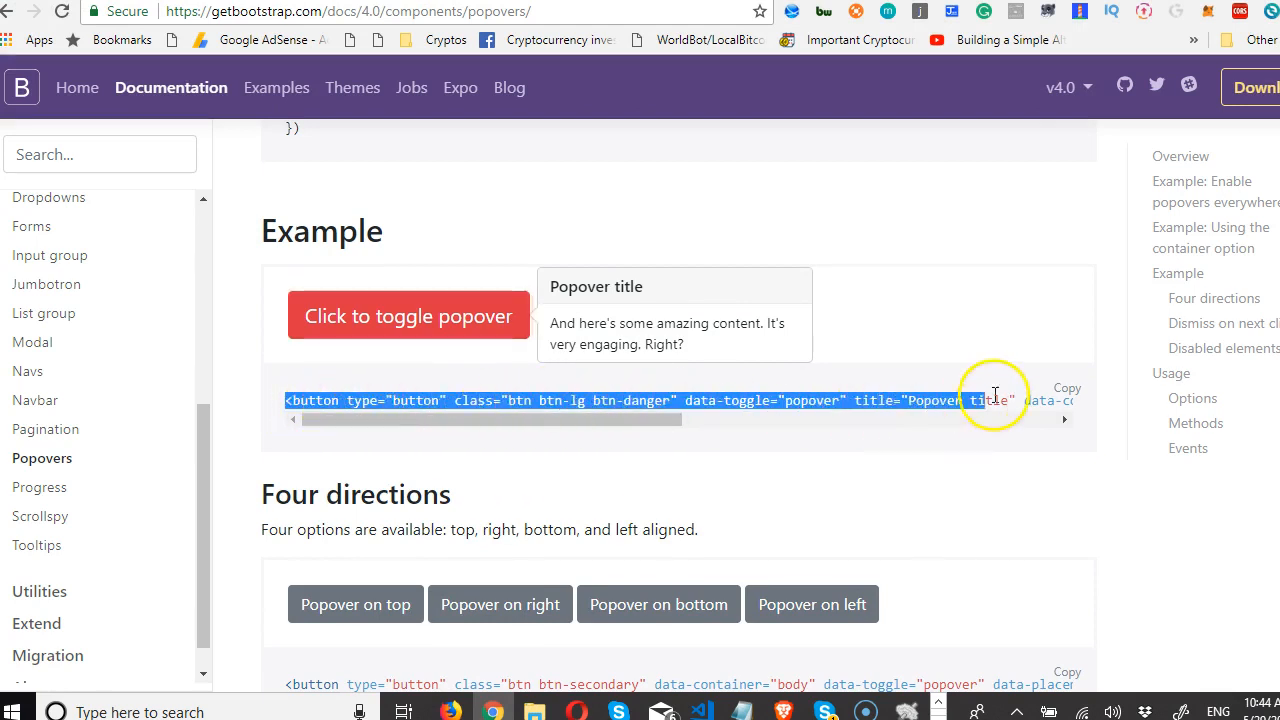
# Copy the 'Click to toggle popover' button markup from the example code block.
pyautogui.click(1066, 388)
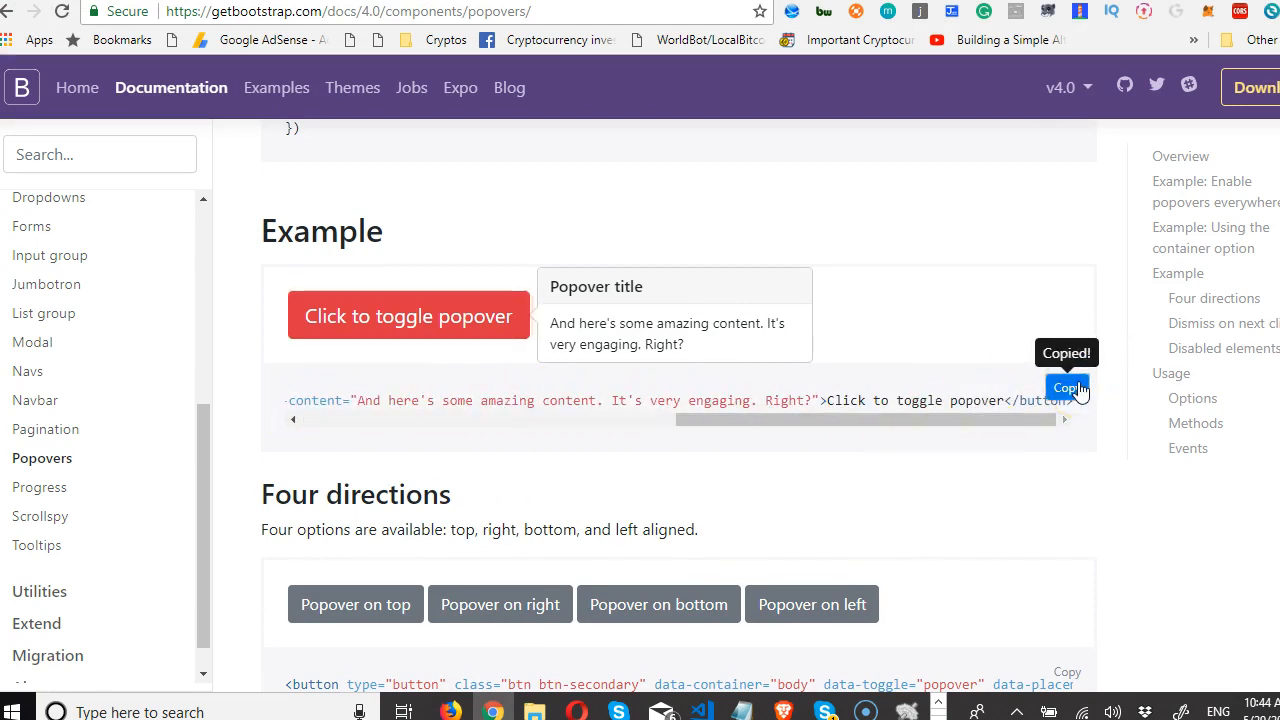
pyautogui.click(705, 712)
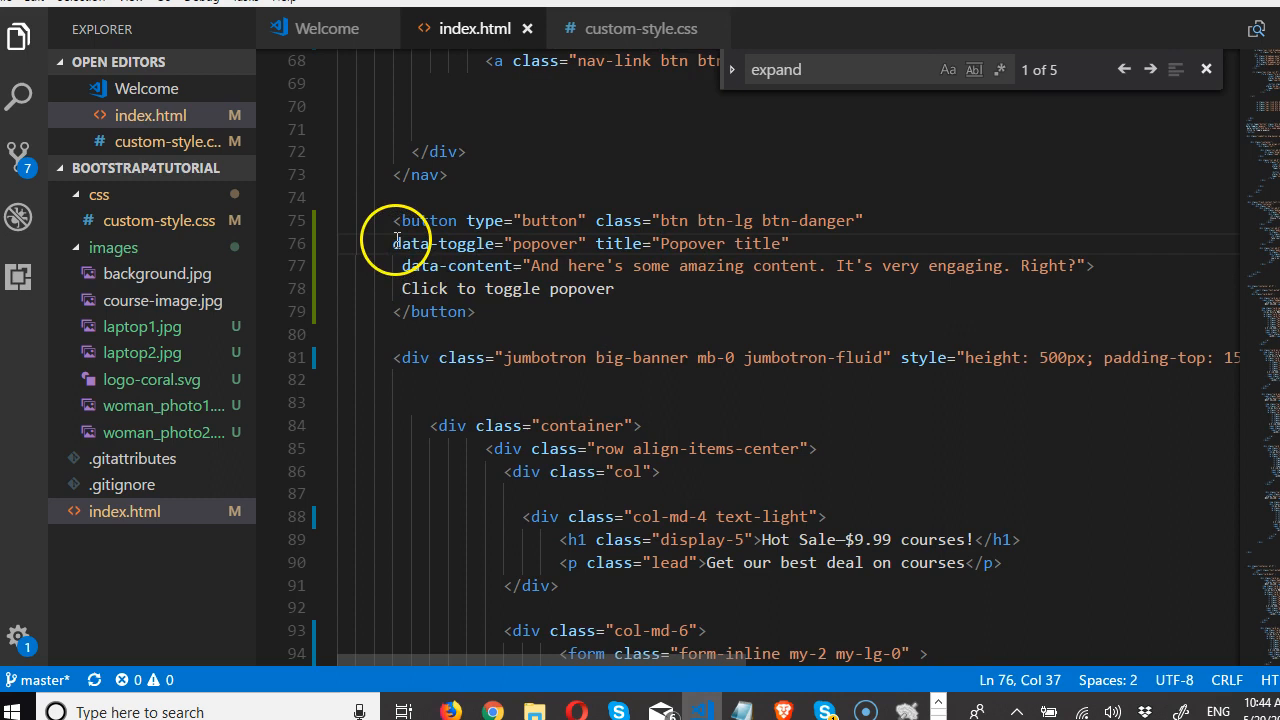
# Select the data-toggle attribute on line 76 of the pasted button.
pyautogui.doubleClick(443, 243)
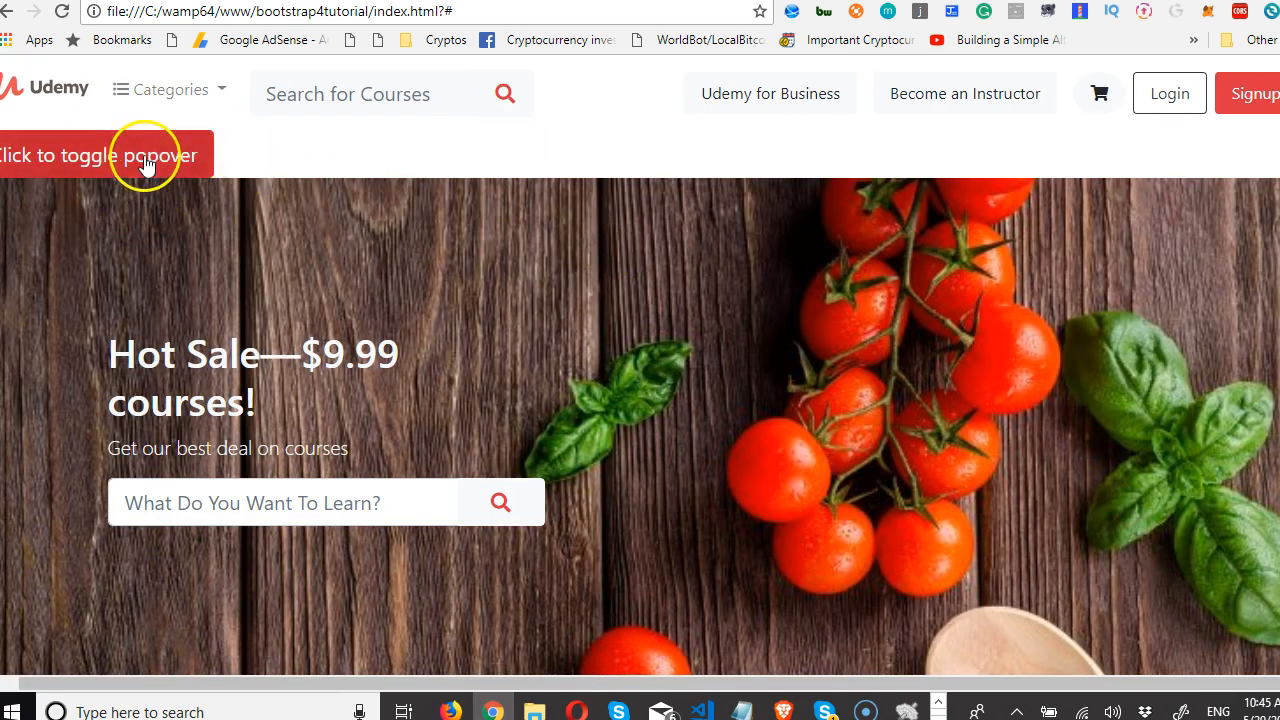
pyautogui.moveTo(30, 670)
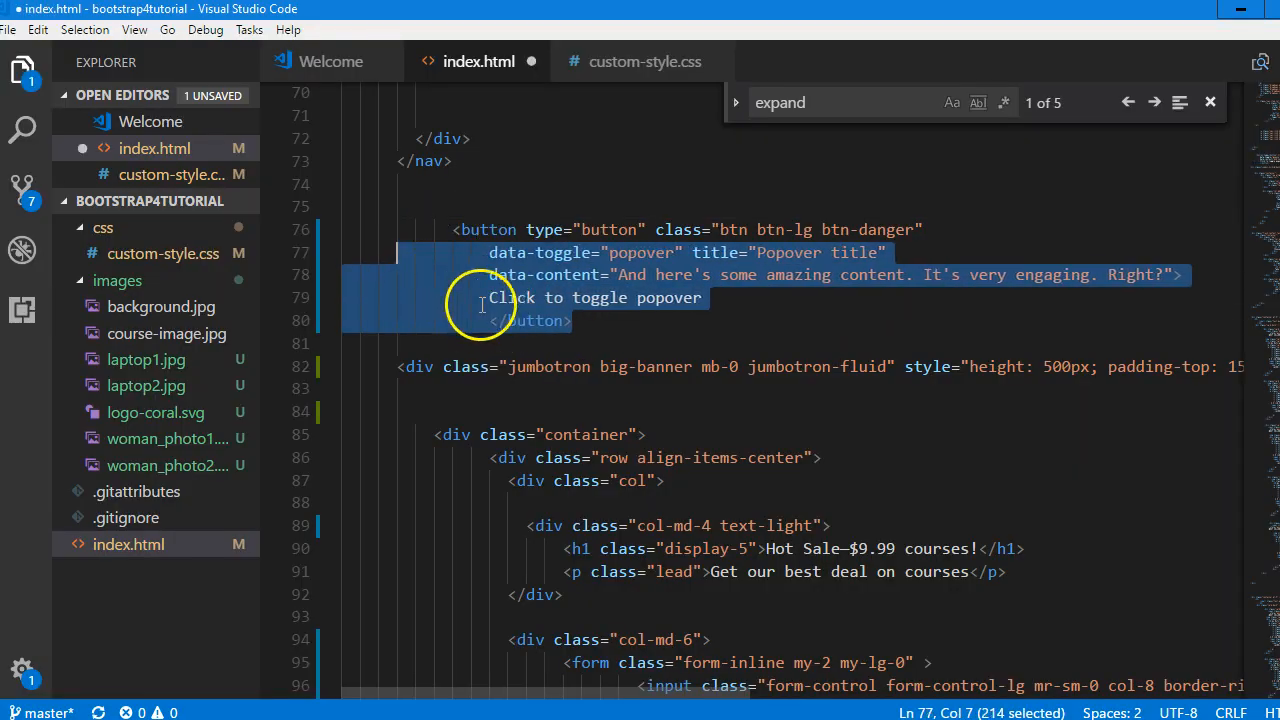
# Close the search box and scroll index.html down to the Bootstrap script tags.
pyautogui.click(470, 320)
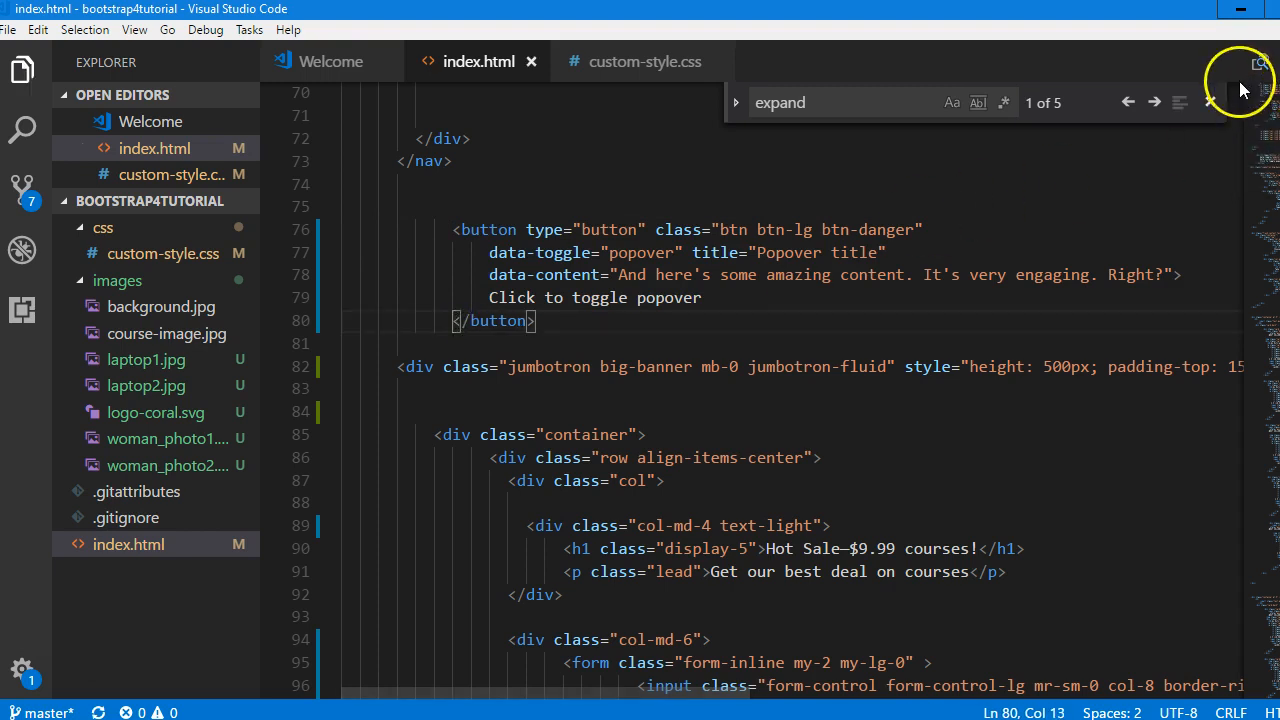
pyautogui.click(1211, 102)
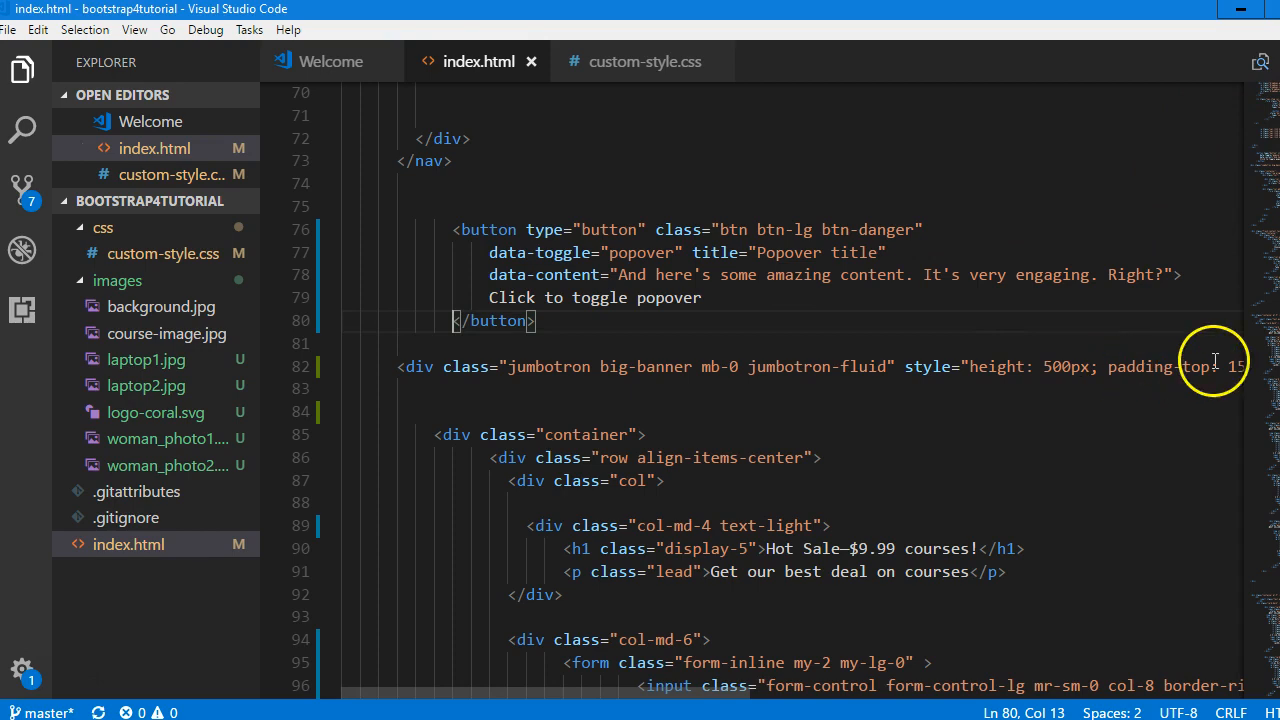
pyautogui.scroll(-3)
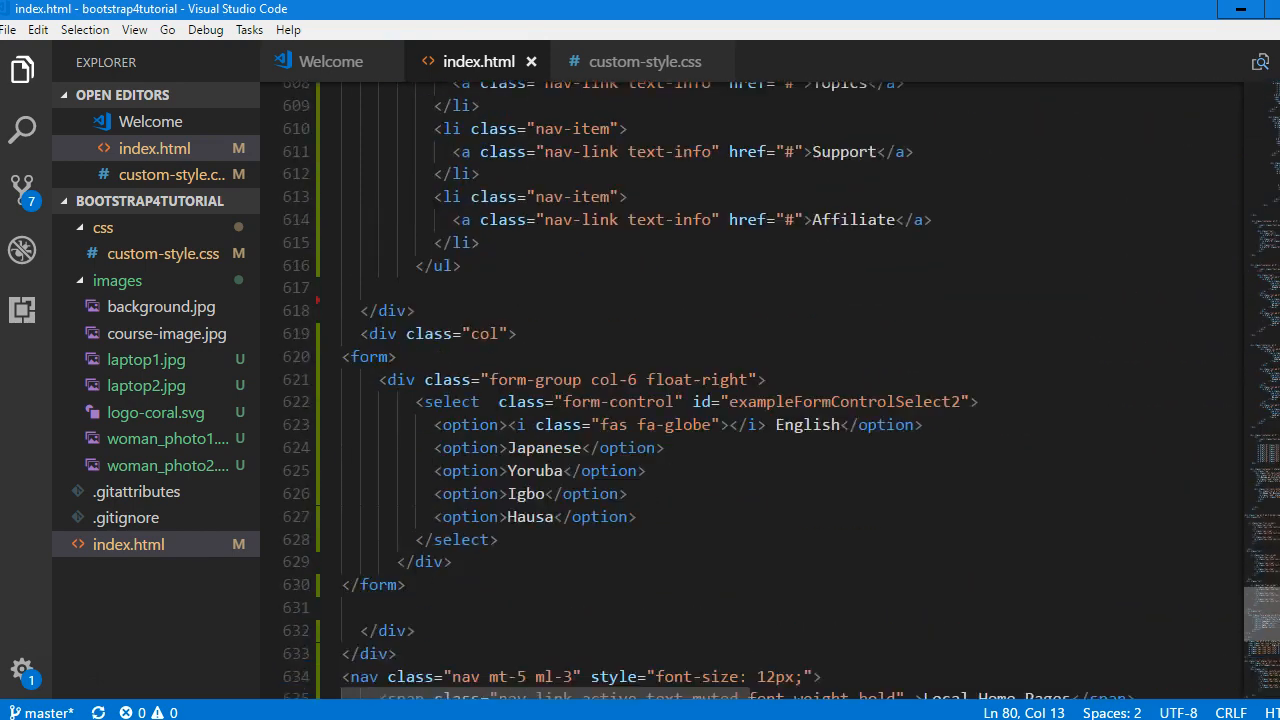
pyautogui.scroll(-3)
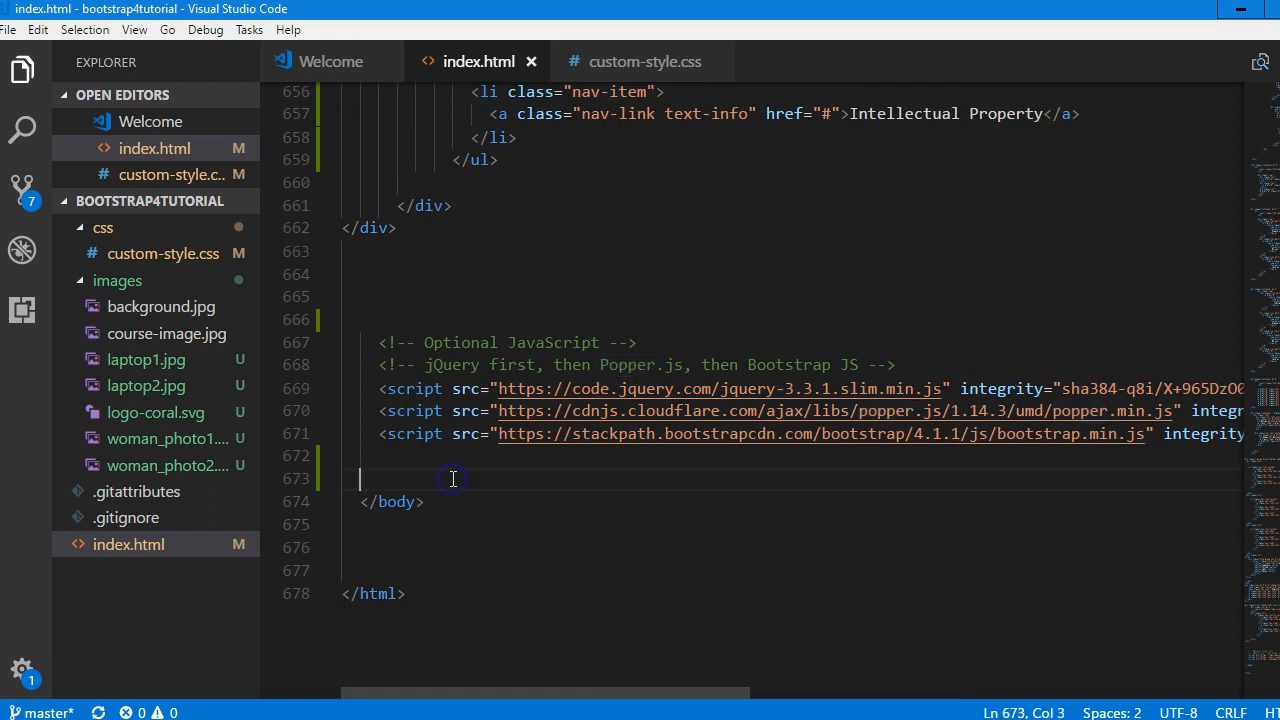
pyautogui.moveTo(705, 410)
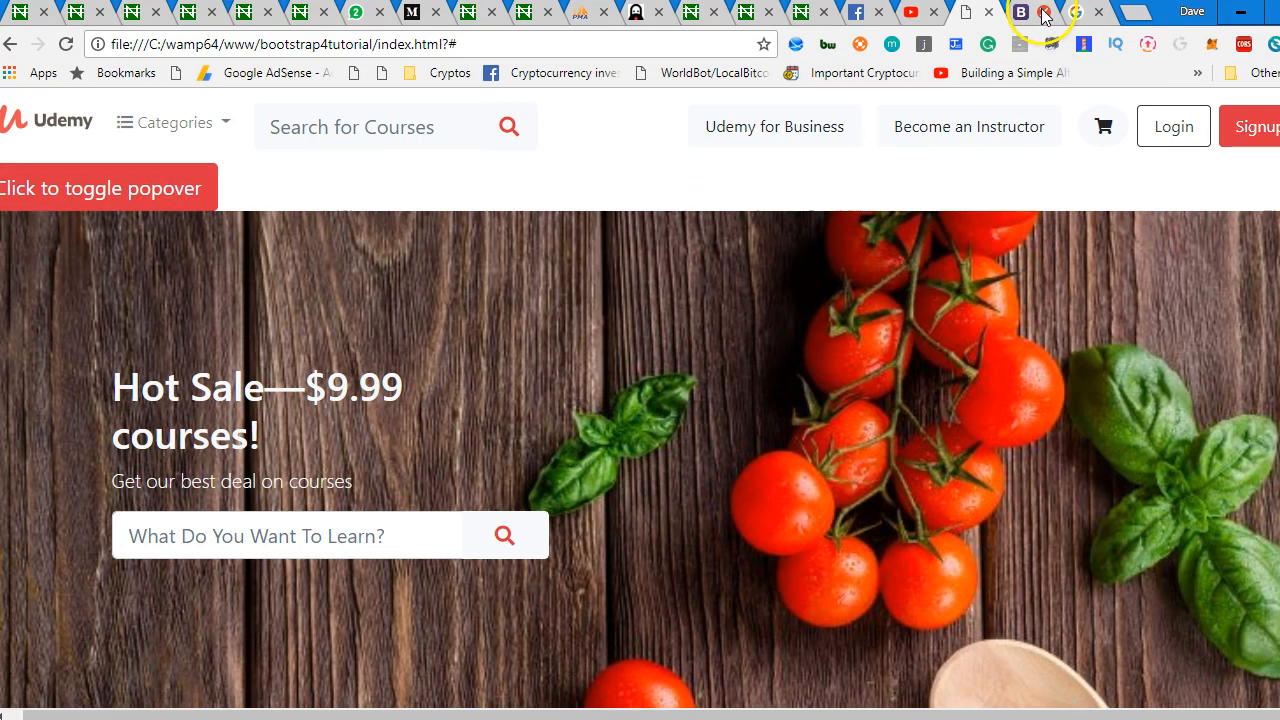
# Return to the Bootstrap docs and scroll to 'Enable popovers everywhere'.
pyautogui.click(1020, 12)
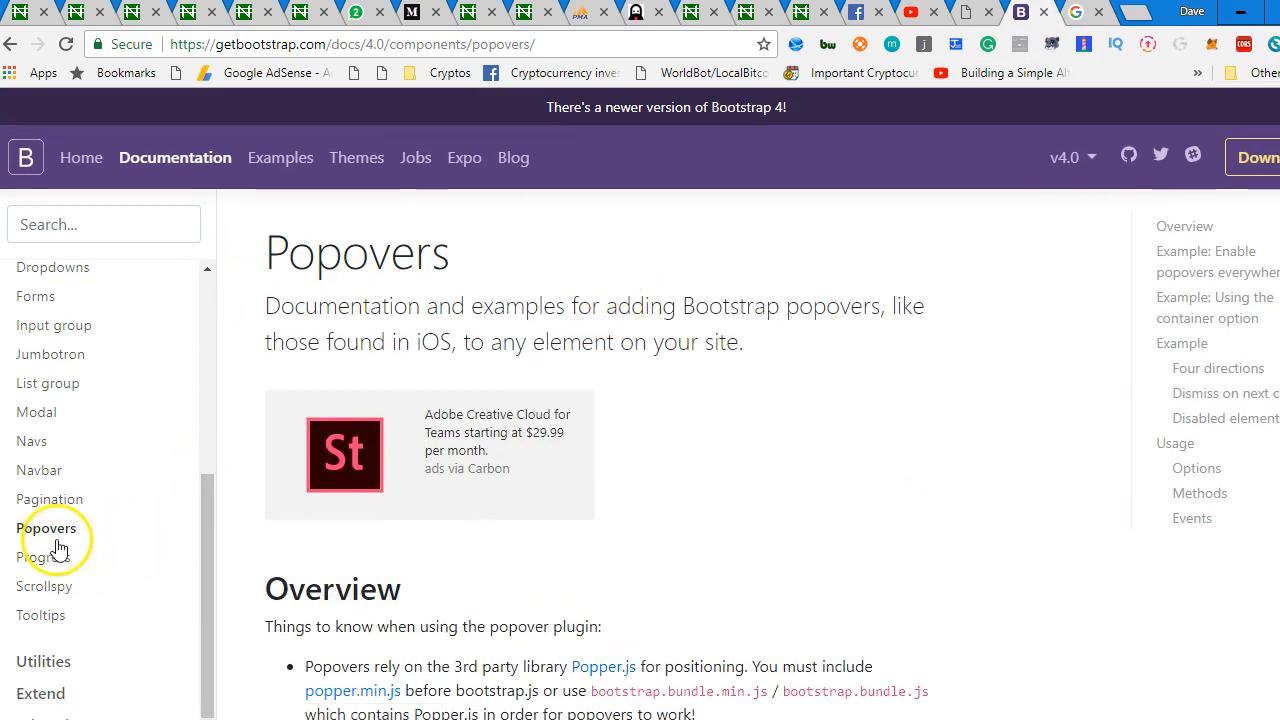
pyautogui.scroll(-3)
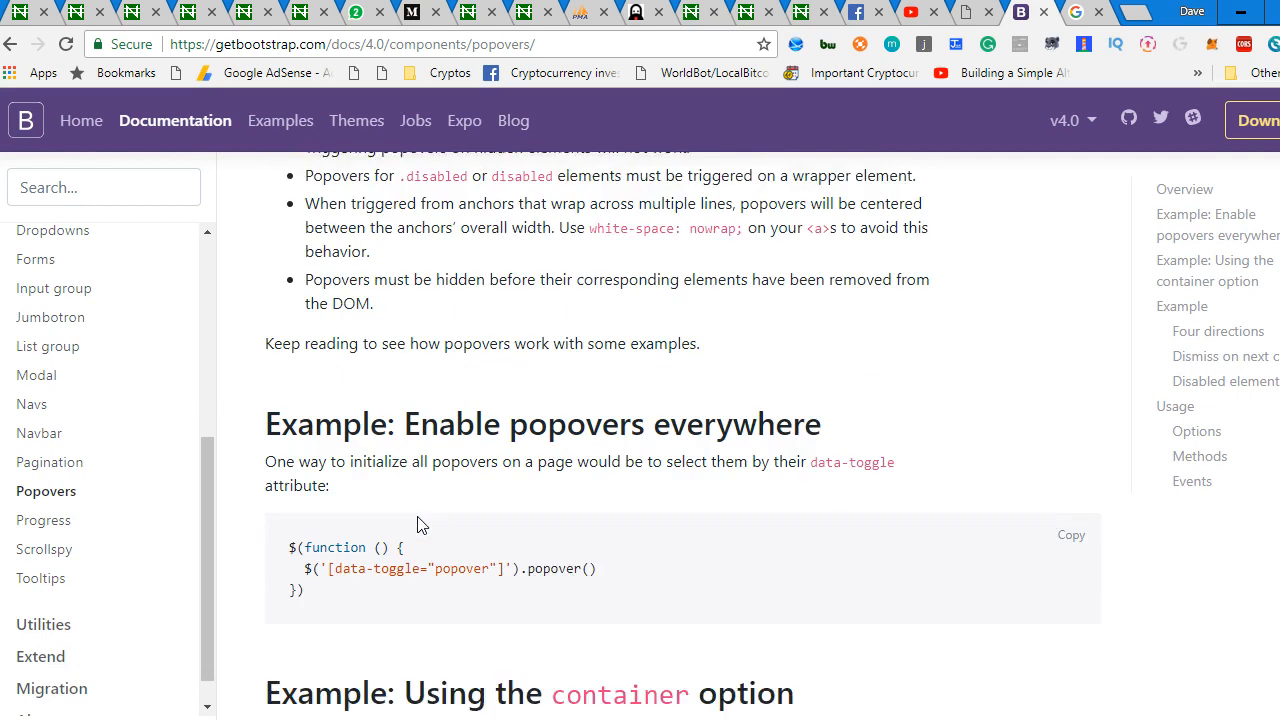
pyautogui.scroll(-3)
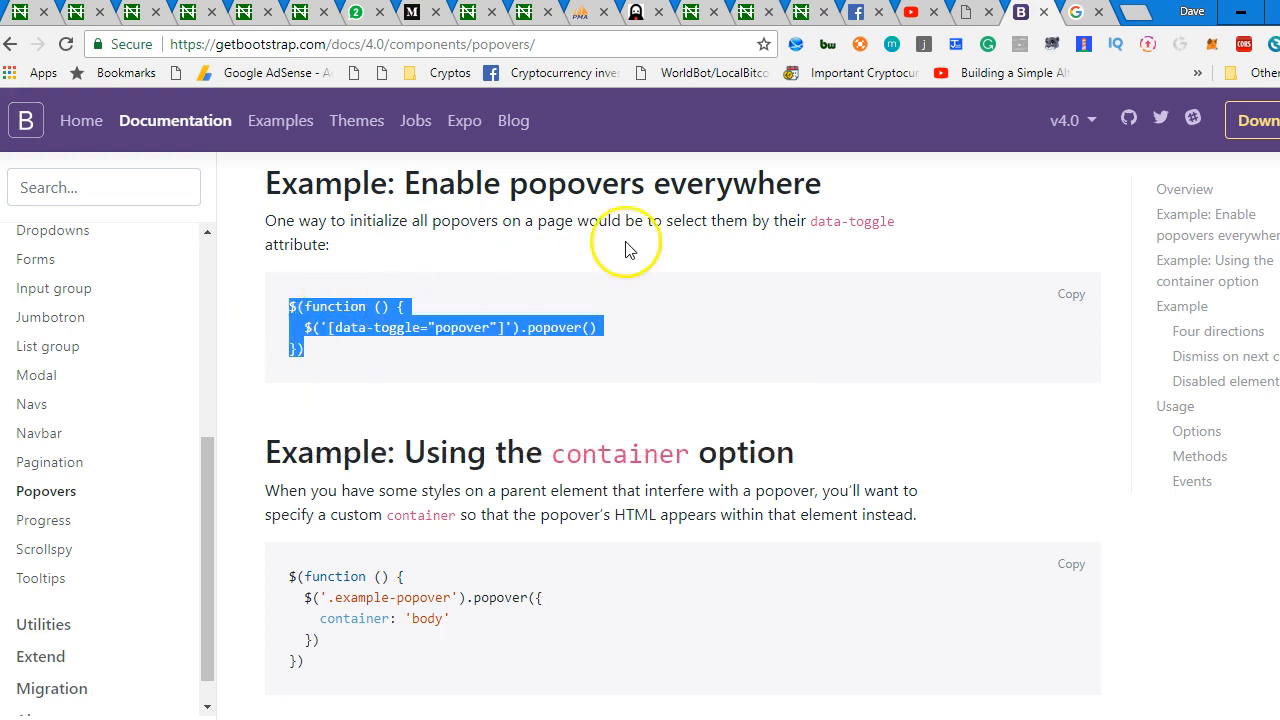
pyautogui.moveTo(515, 302)
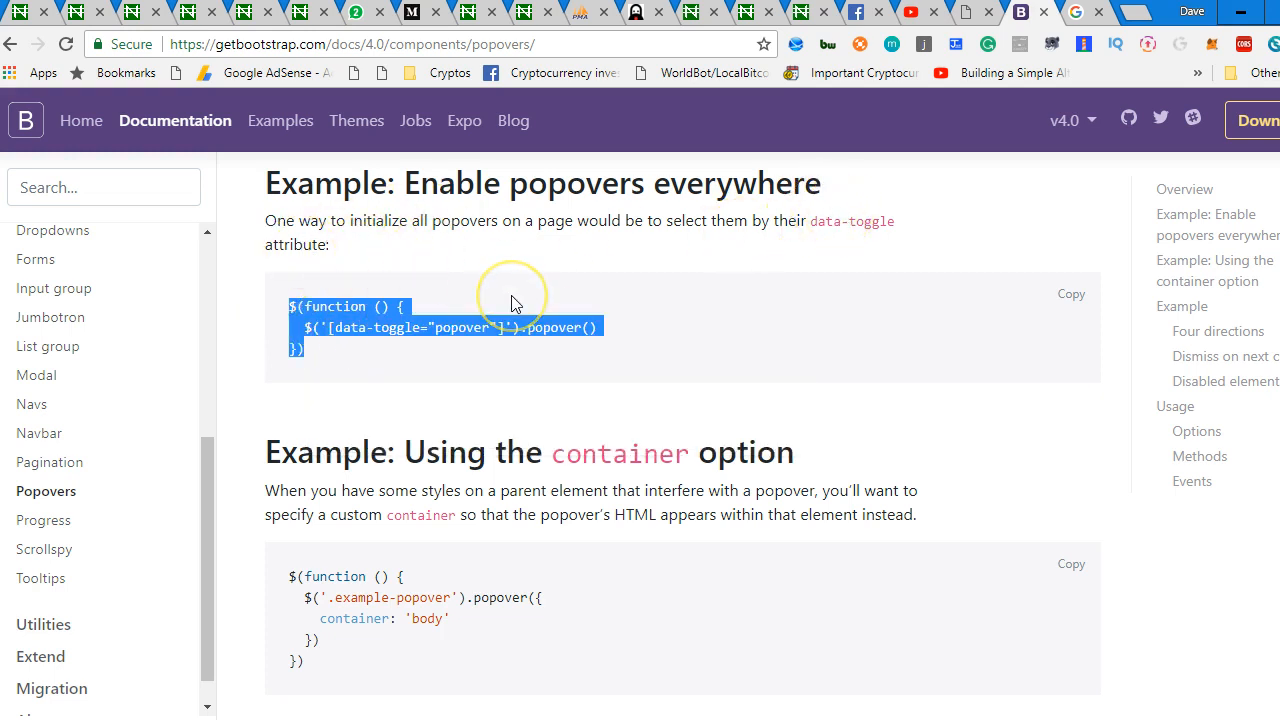
pyautogui.moveTo(557, 700)
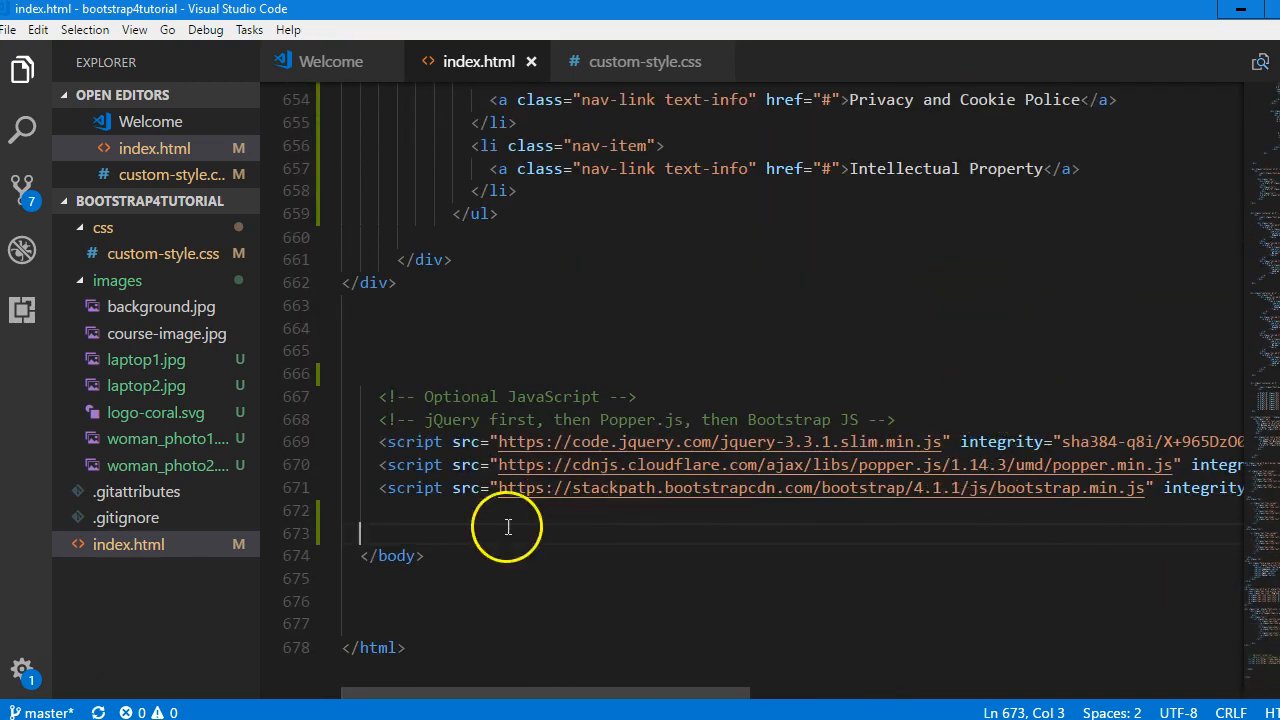
pyautogui.moveTo(432, 586)
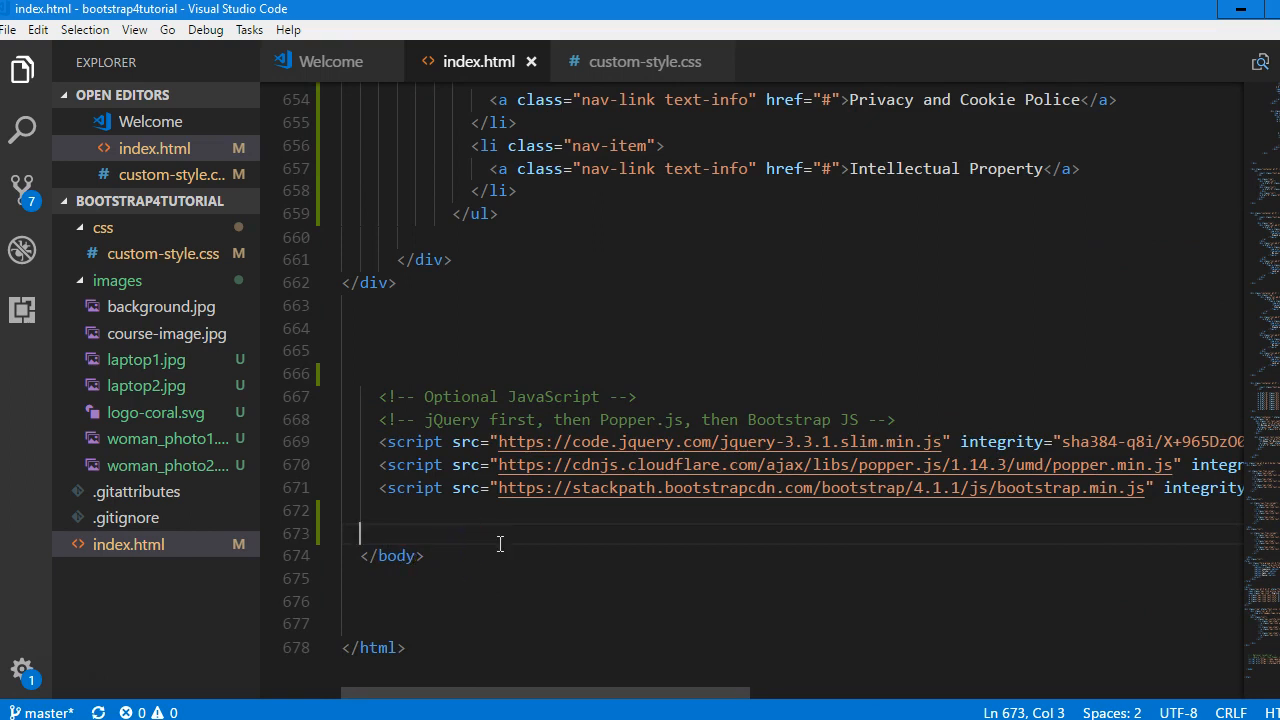
# Type '<Scr' and accept the completion to create a script block.
pyautogui.write('<Scr')
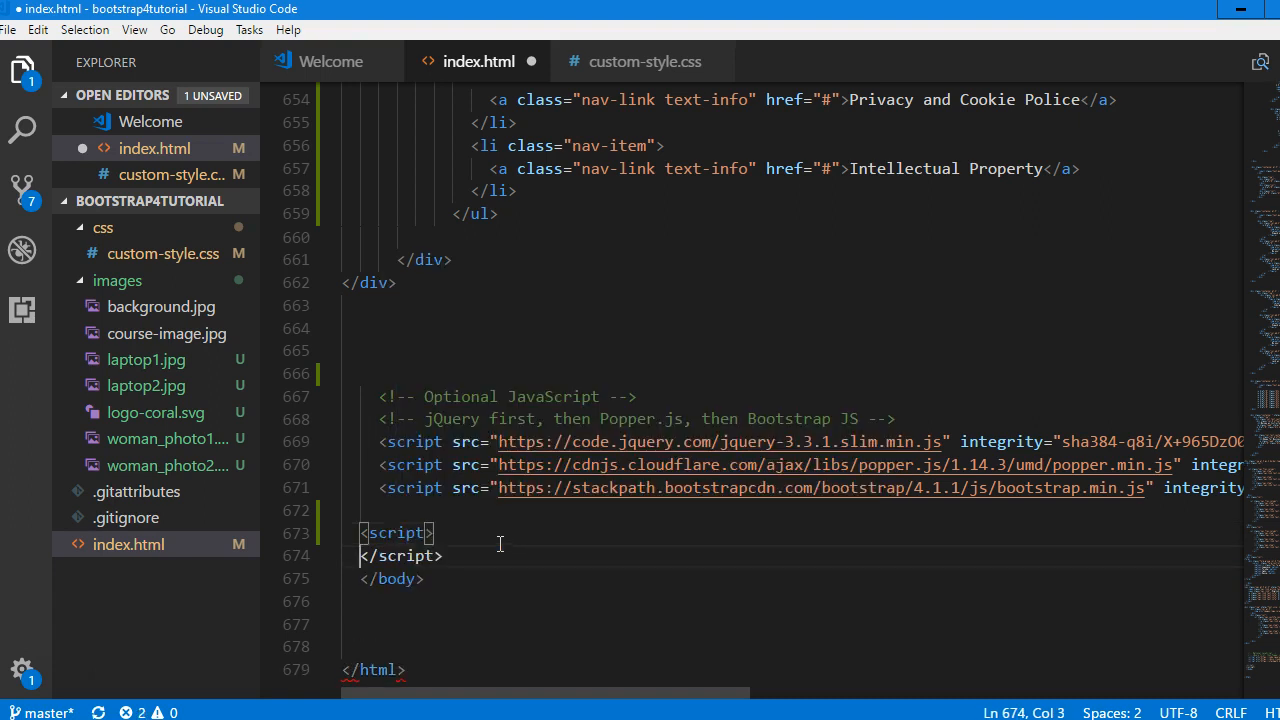
pyautogui.press('enter')
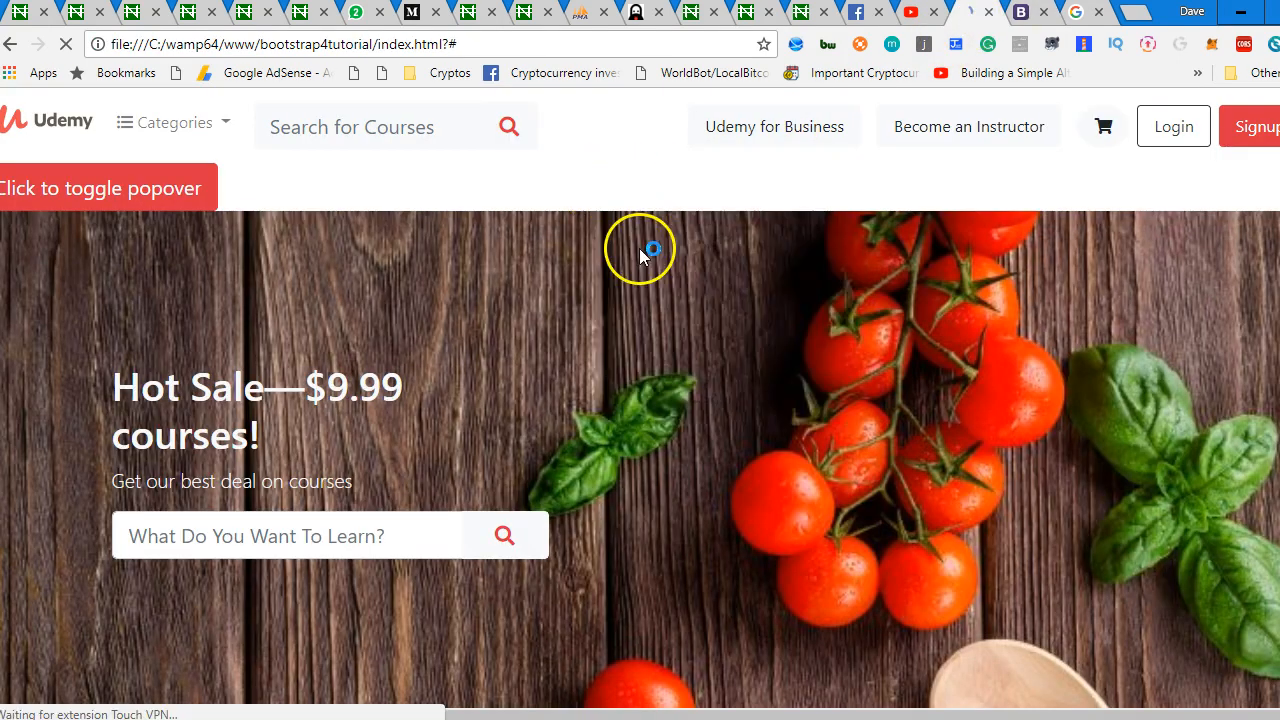
# Click the red button to show the 'Popover title' popover.
pyautogui.click(100, 188)
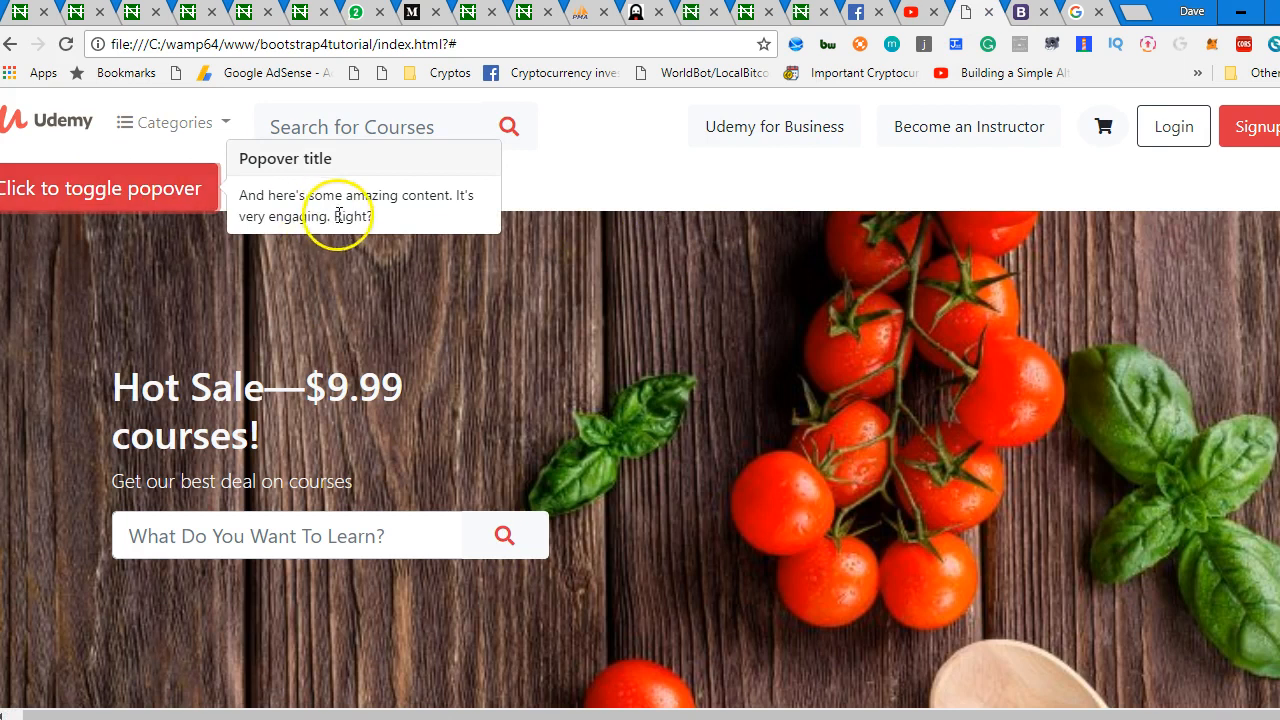
pyautogui.moveTo(318, 238)
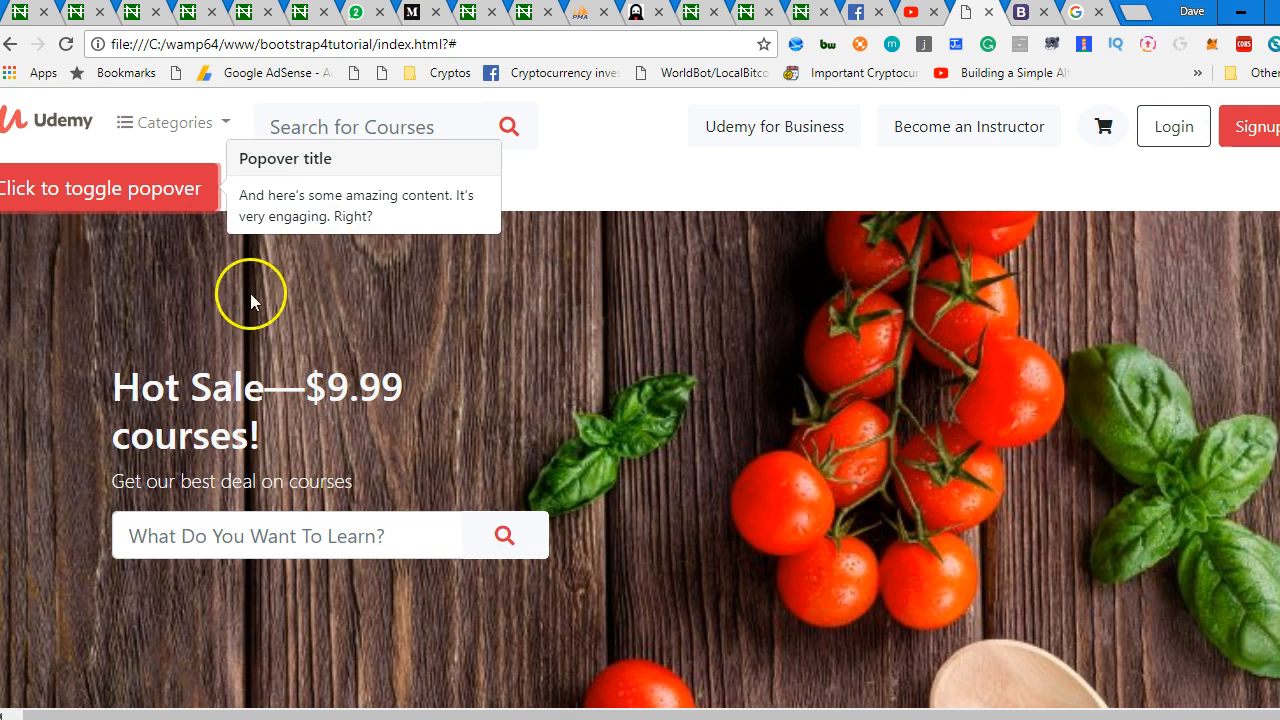
pyautogui.moveTo(568, 660)
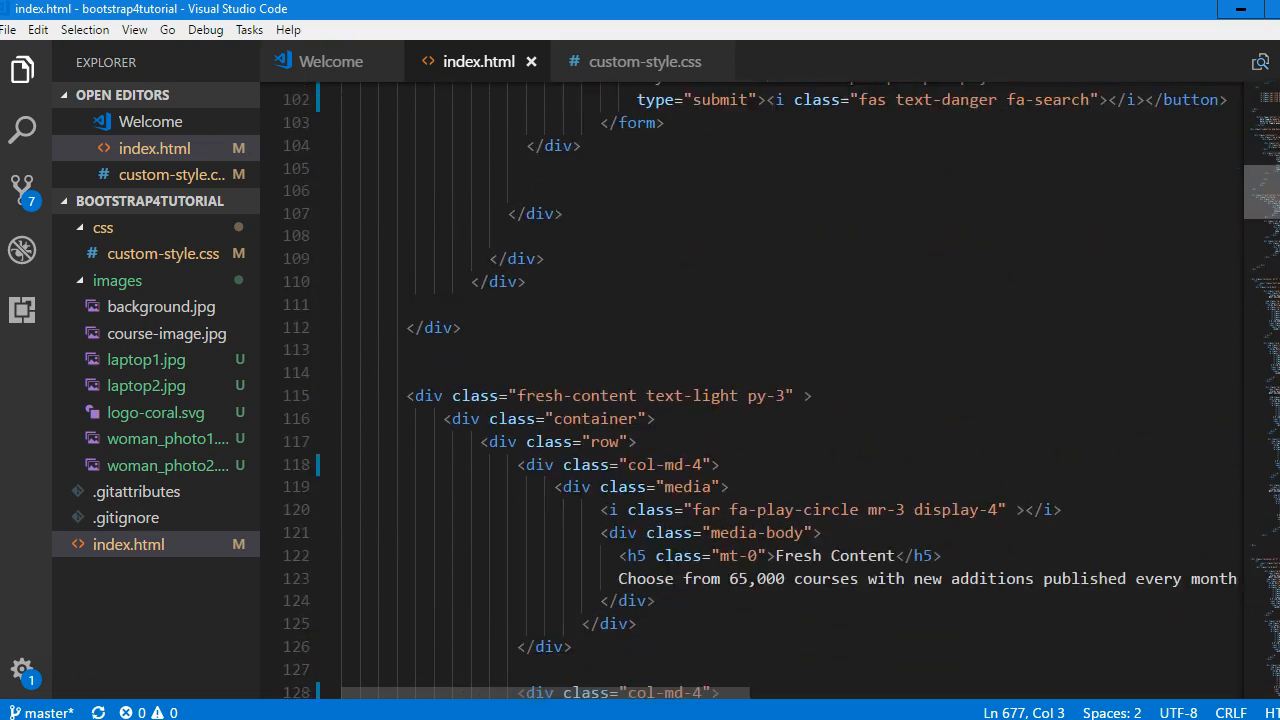
# Expand a div.text-center abbreviation above the popover button and select the button markup to move inside it.
pyautogui.scroll(-3)
pyautogui.write('toggle p')
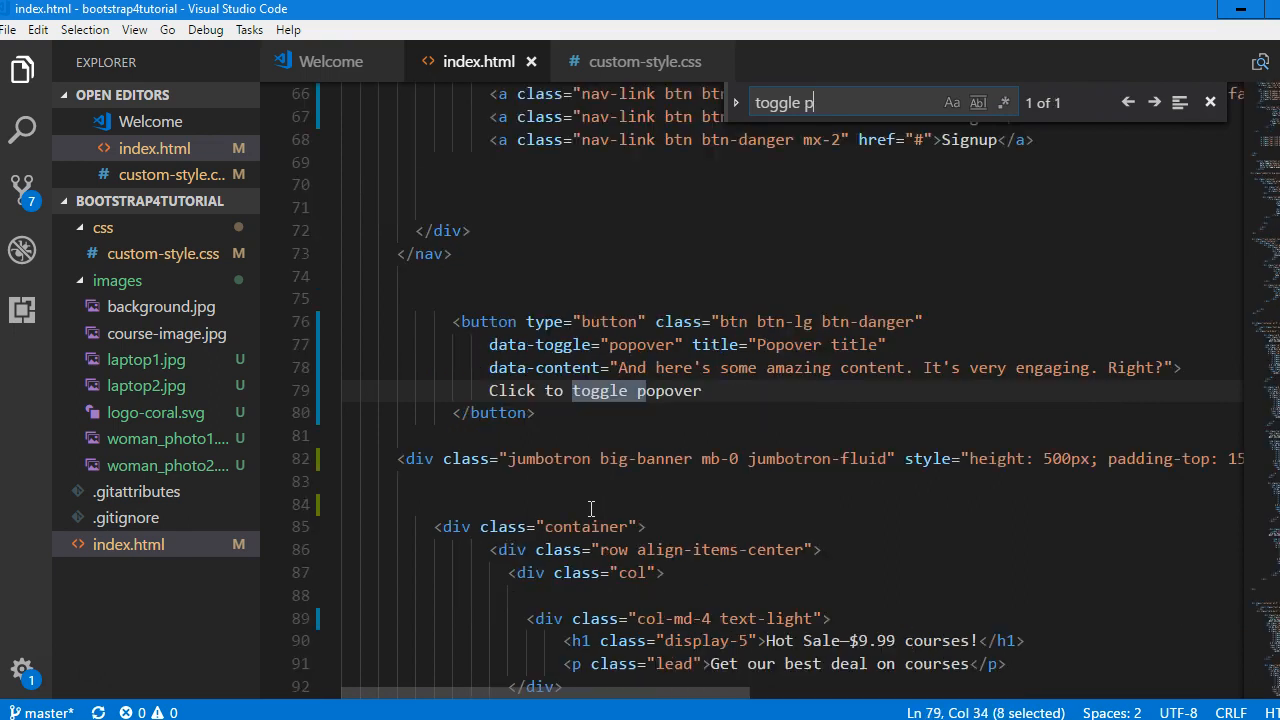
pyautogui.click(503, 307)
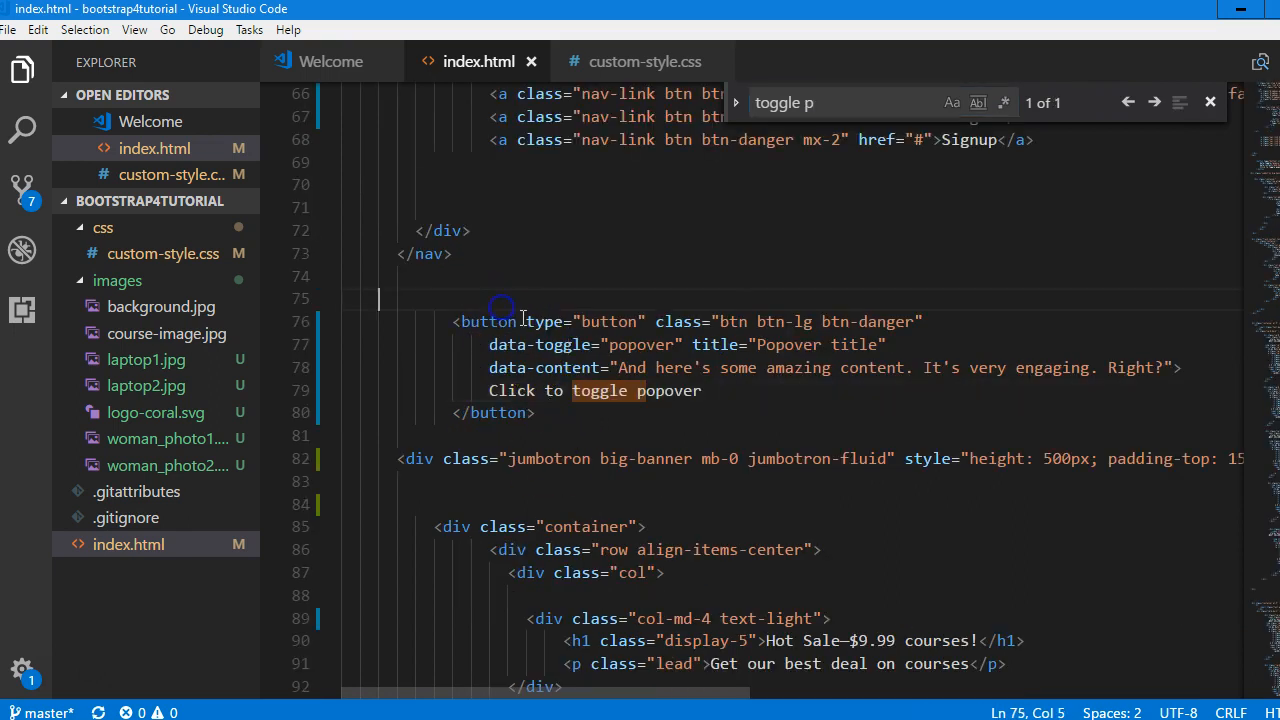
pyautogui.write('div')
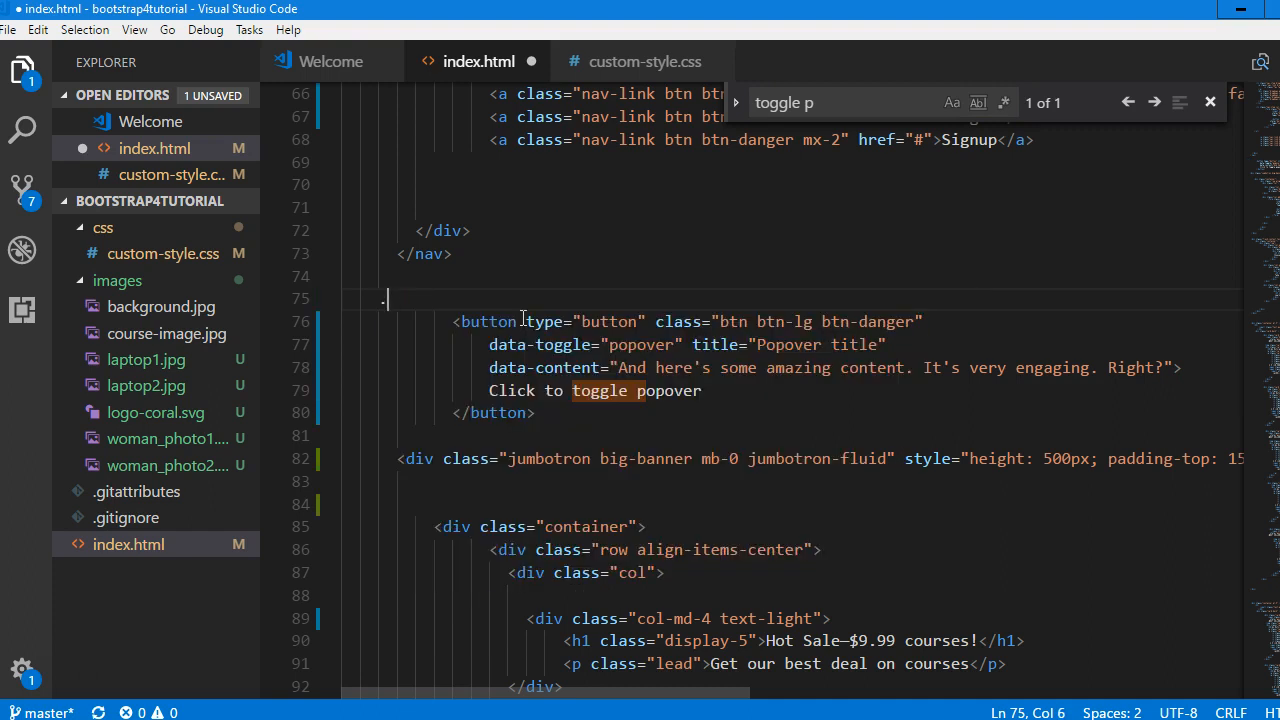
pyautogui.write('te')
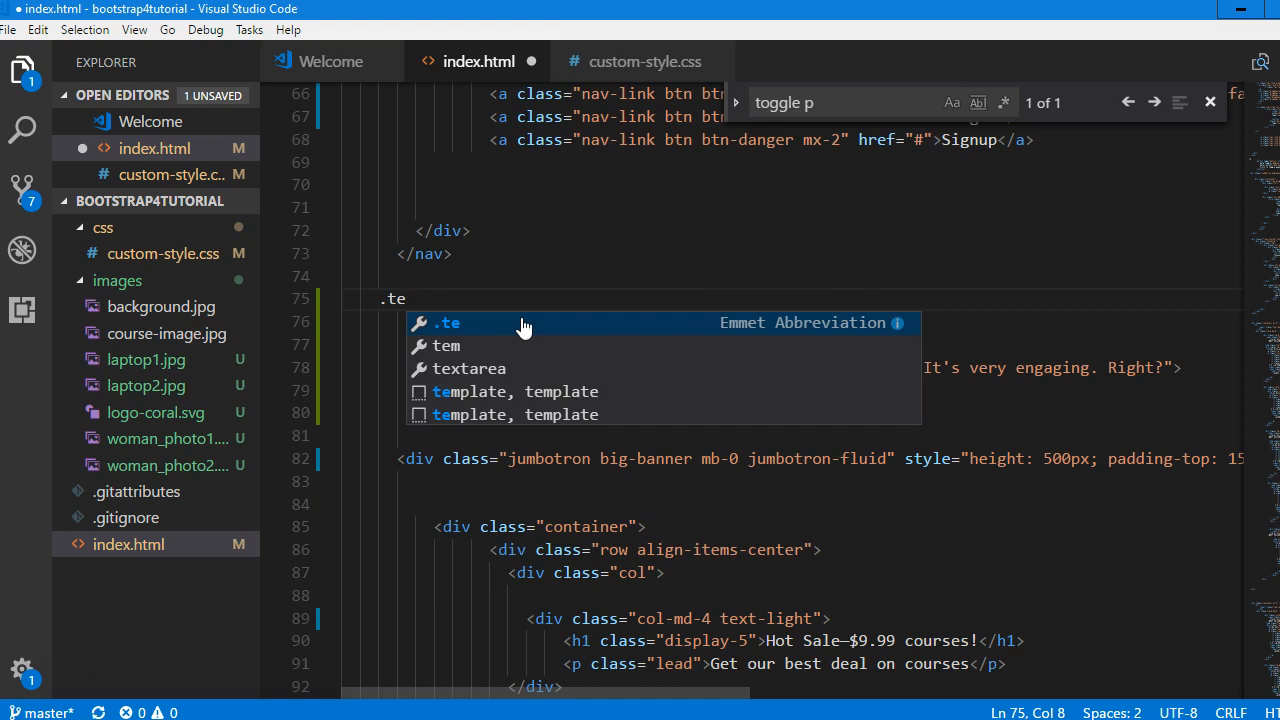
pyautogui.write('xt-cente')
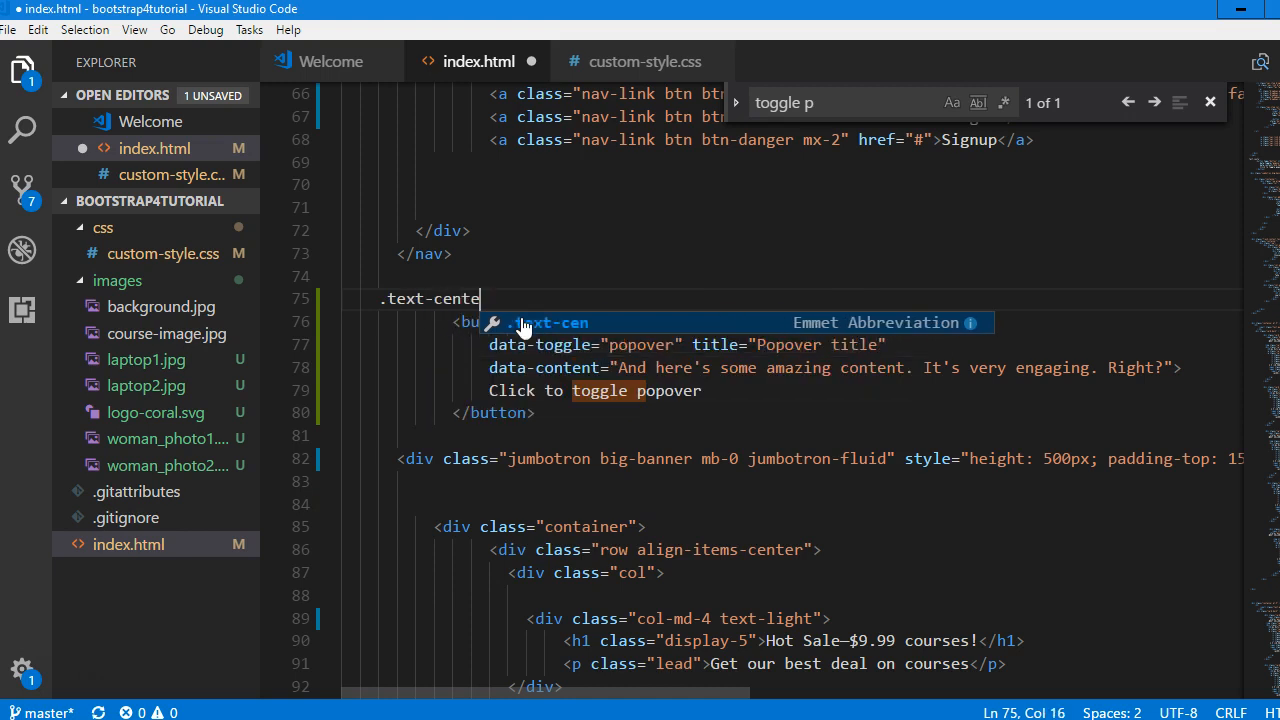
pyautogui.press('Tab')
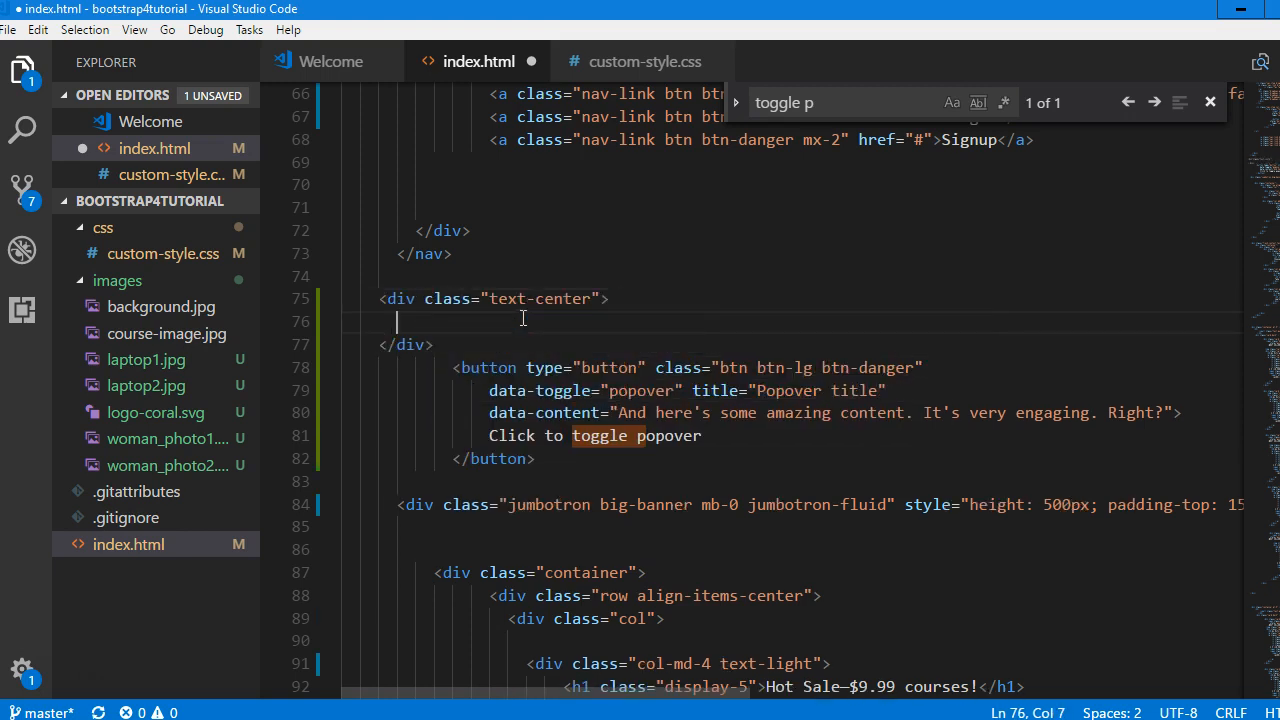
pyautogui.moveTo(460, 367); pyautogui.dragTo(535, 459)
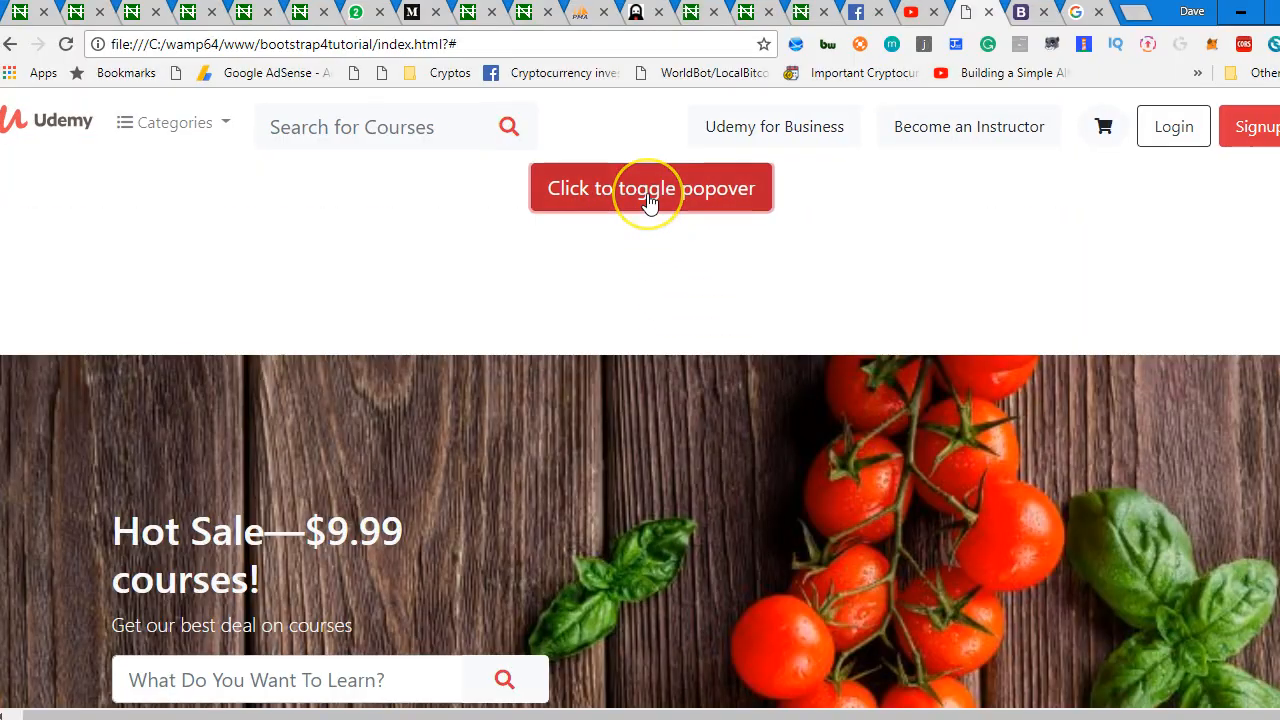
# Click the centered red button to display its popover.
pyautogui.click(650, 188)
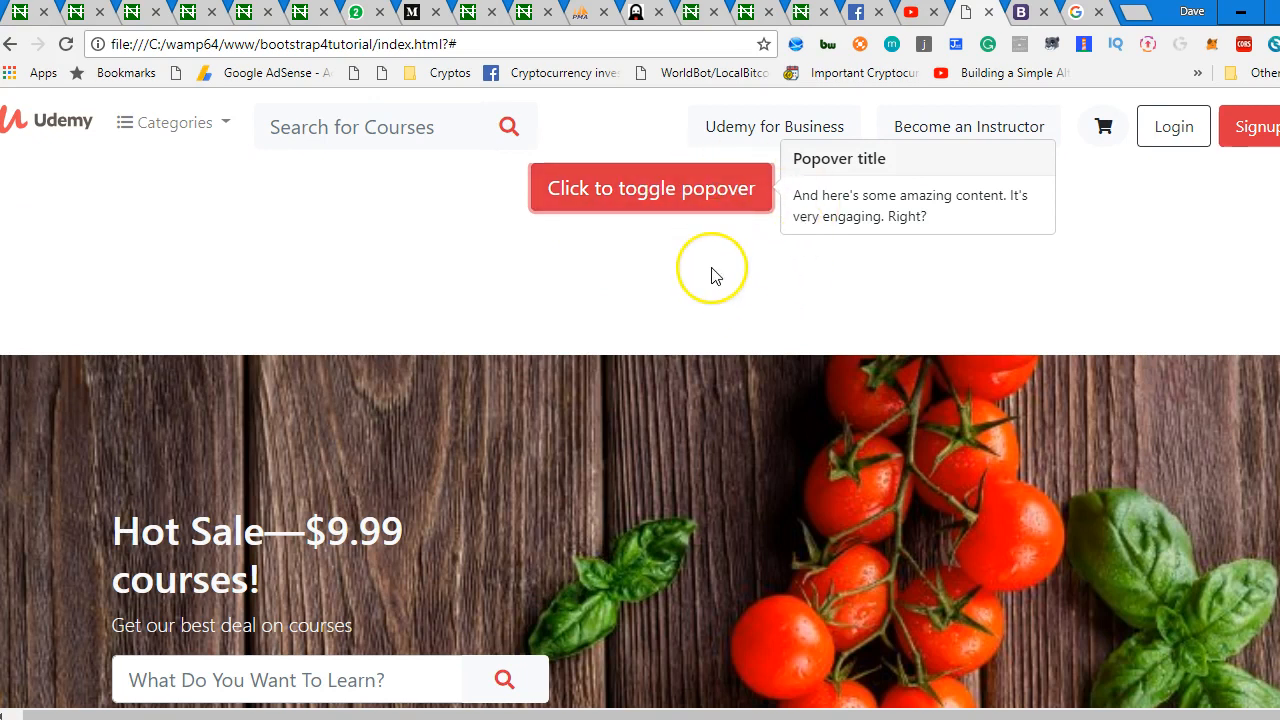
pyautogui.moveTo(890, 188)
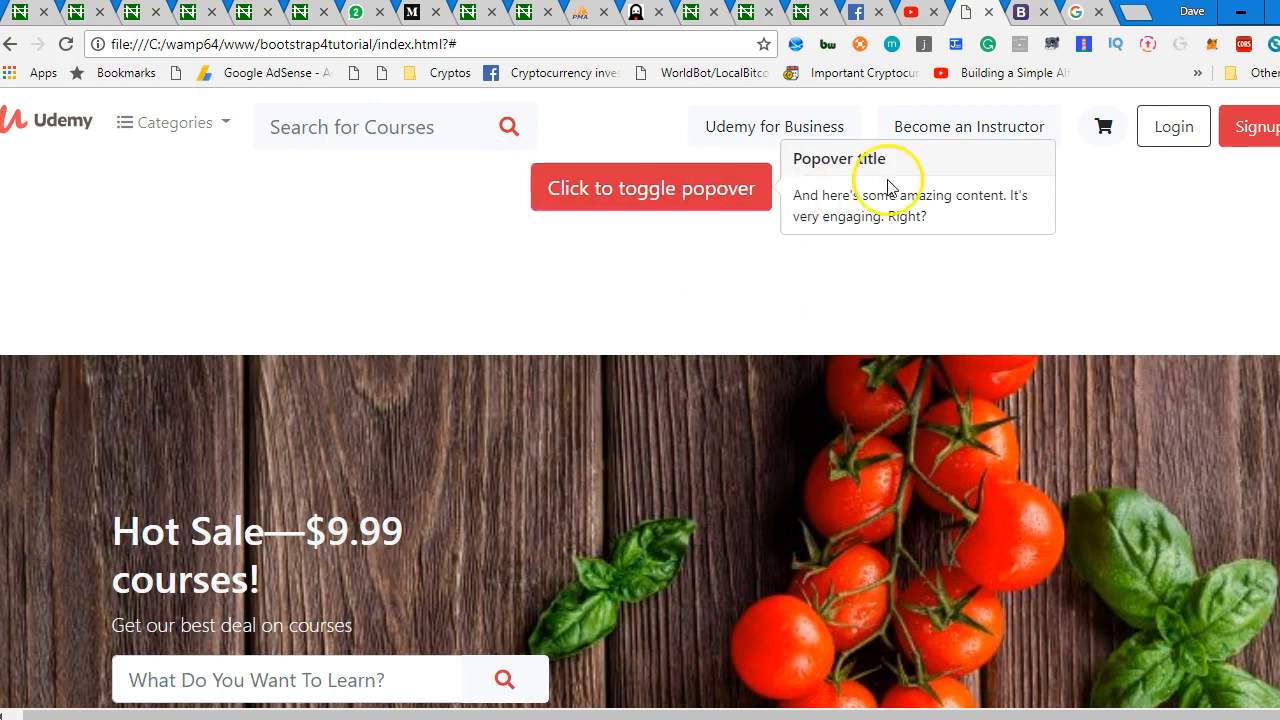
pyautogui.moveTo(720, 126)
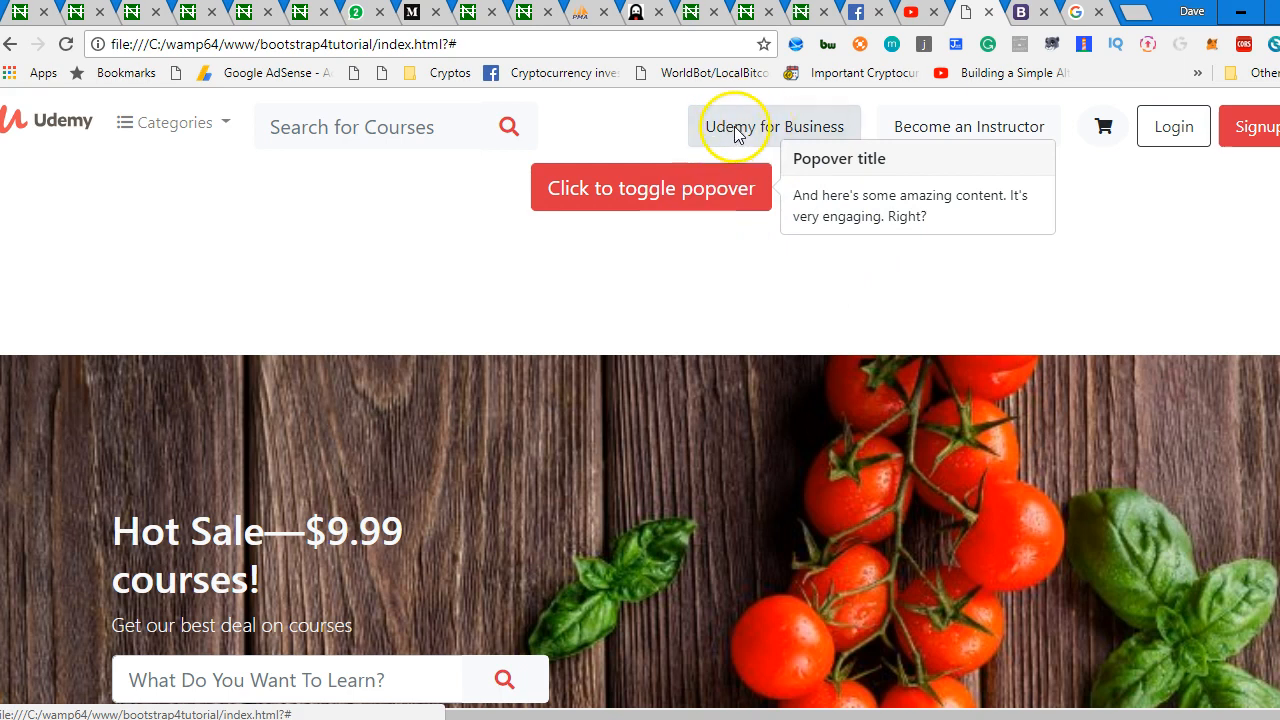
pyautogui.moveTo(57, 676)
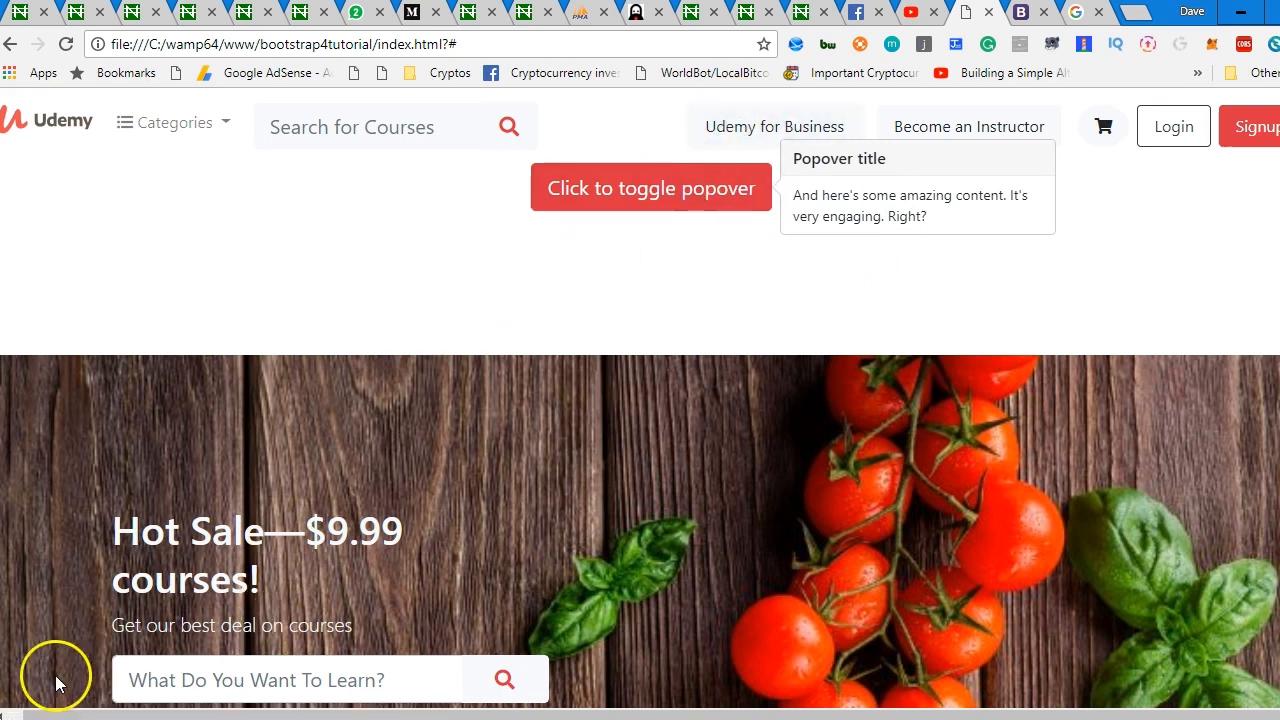